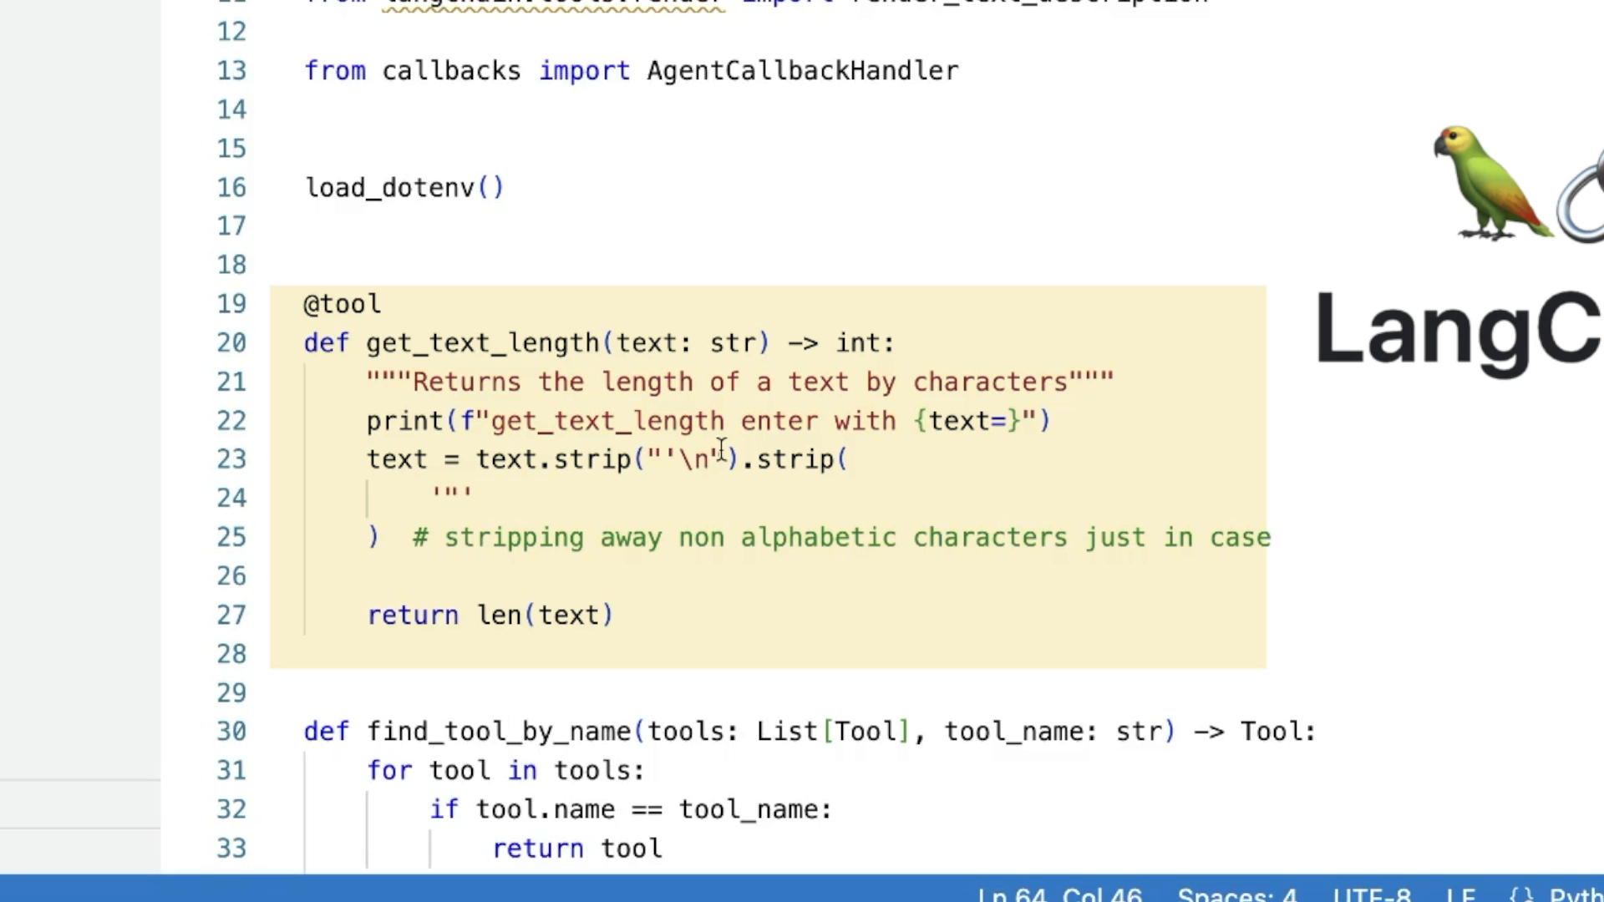
Scroll down to the while loop that invokes the agent, runs tools and prints results.
scroll(down, 3)
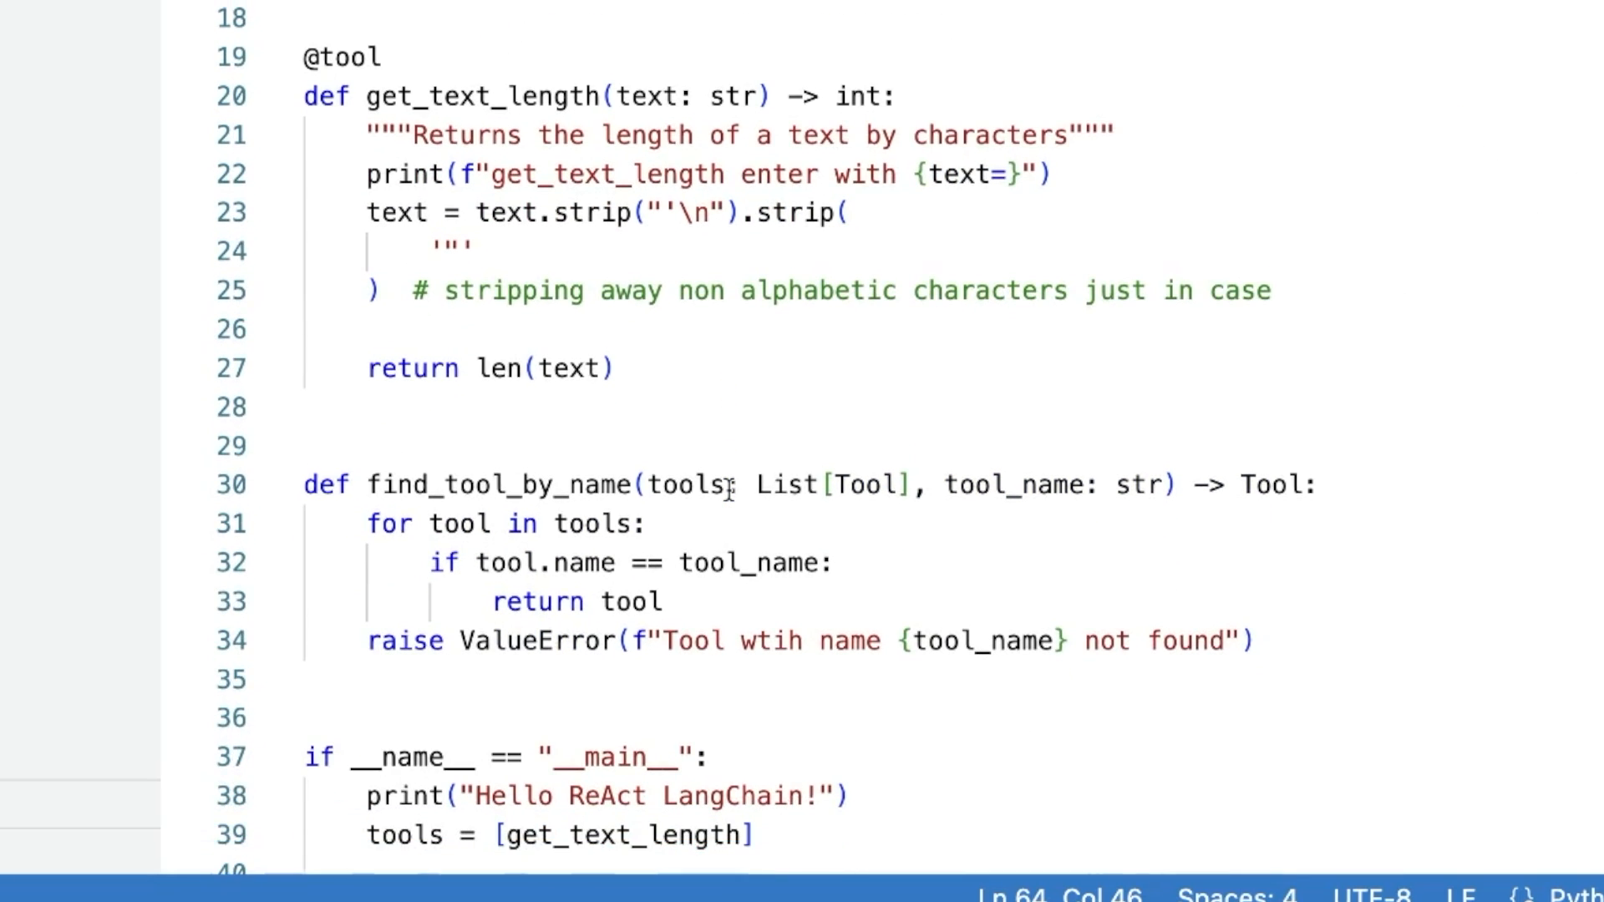
scroll(down, 3)
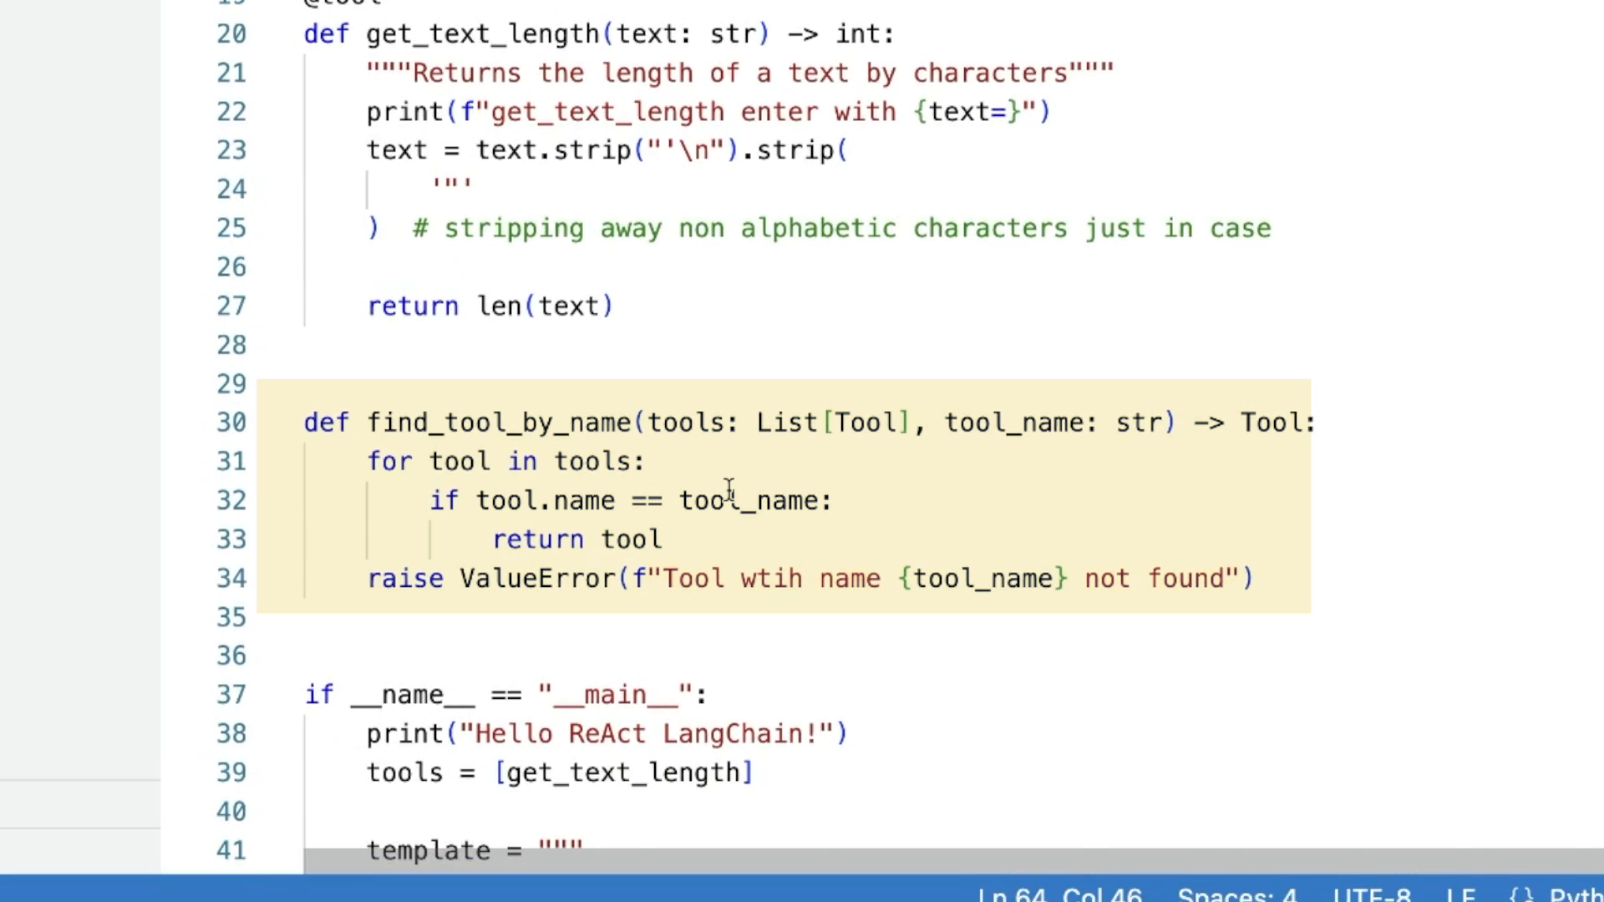
scroll(down, 3)
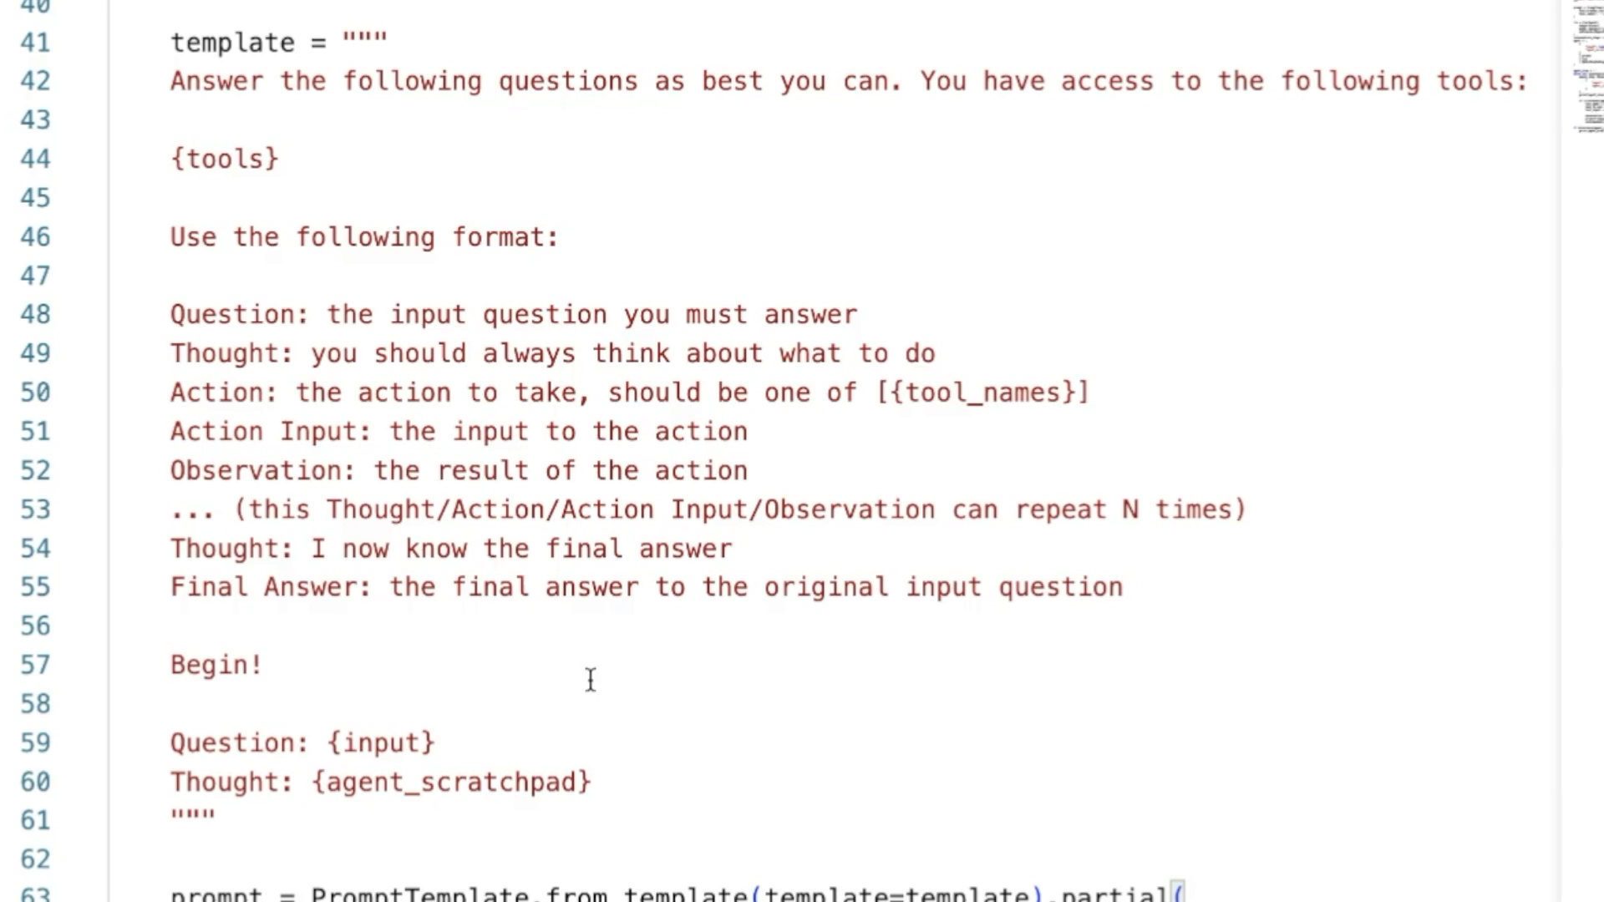
scroll(down, 3)
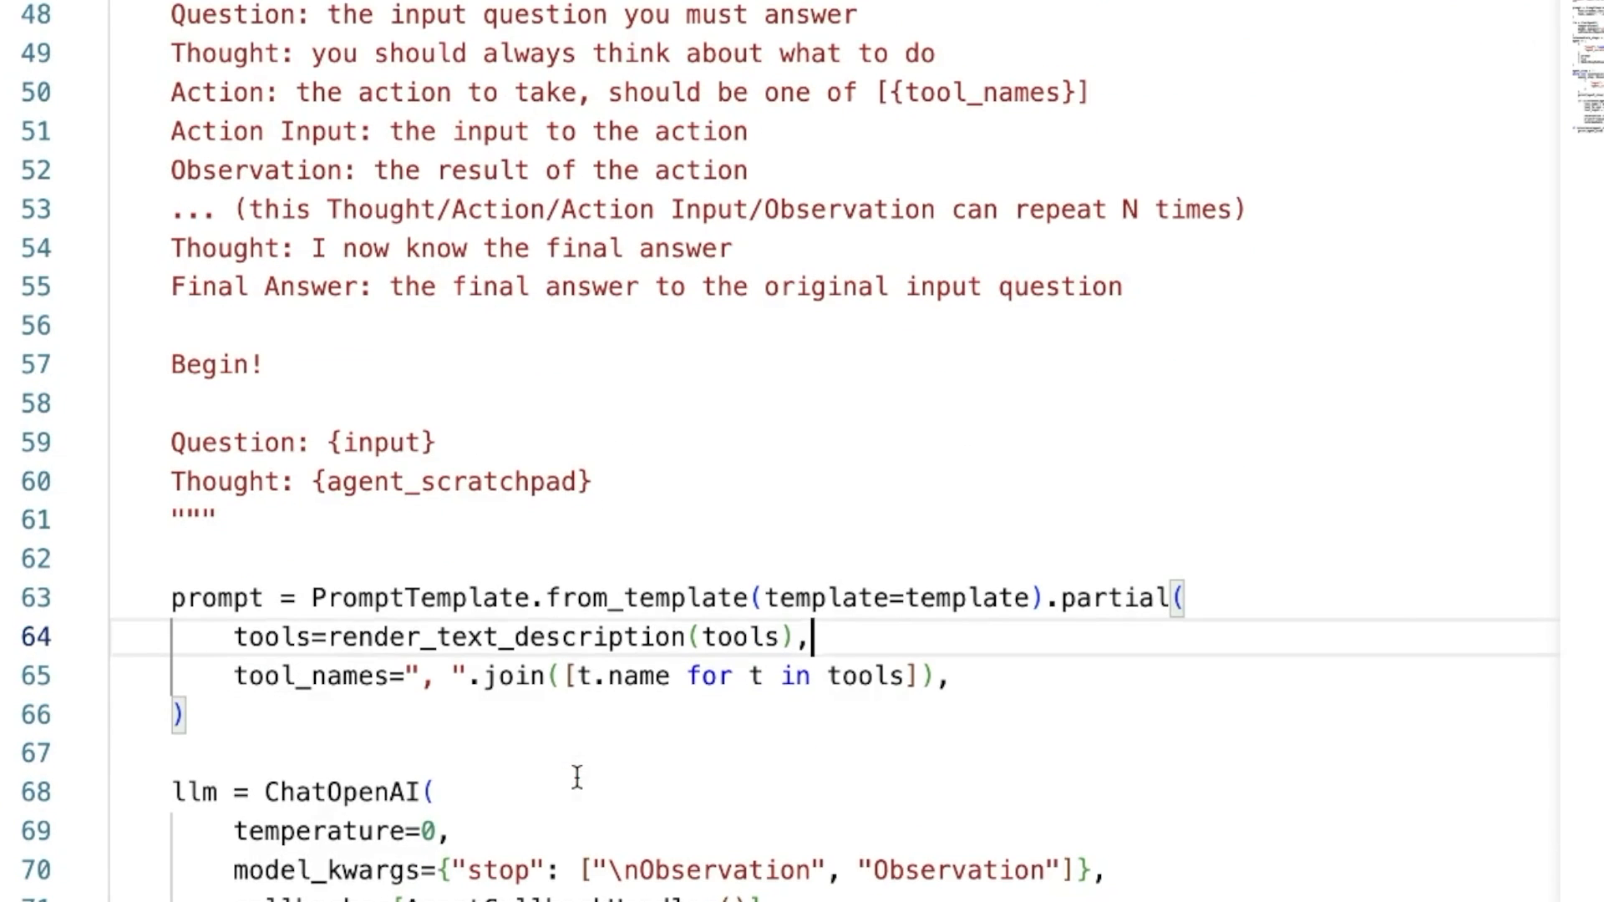
mouse_move(543, 711)
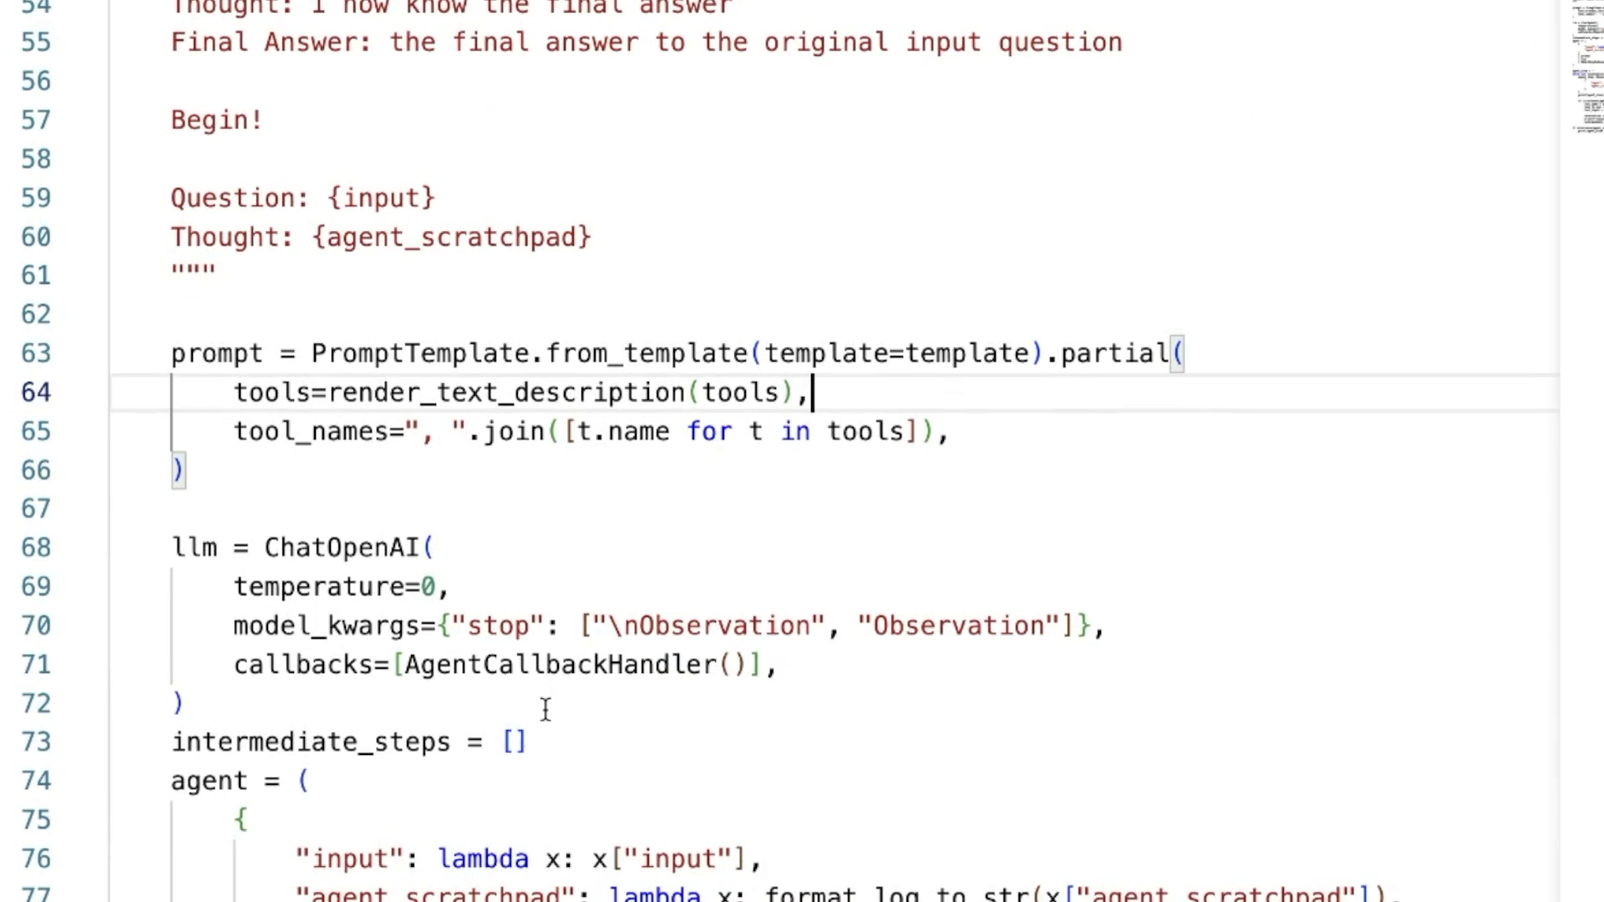
scroll(down, 3)
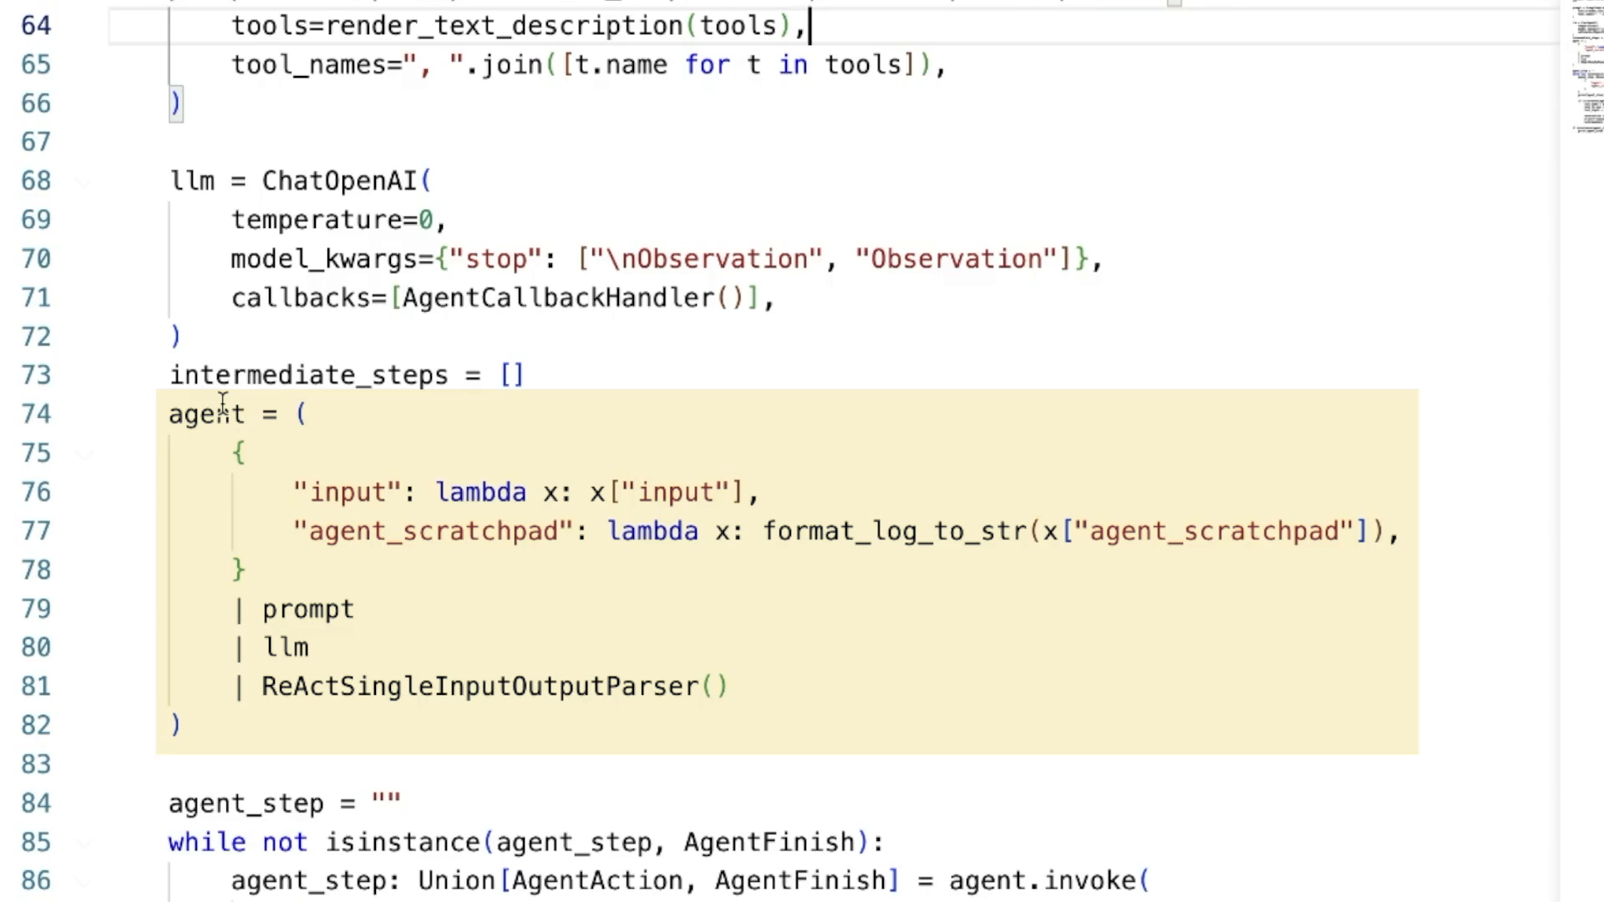
mouse_move(402, 636)
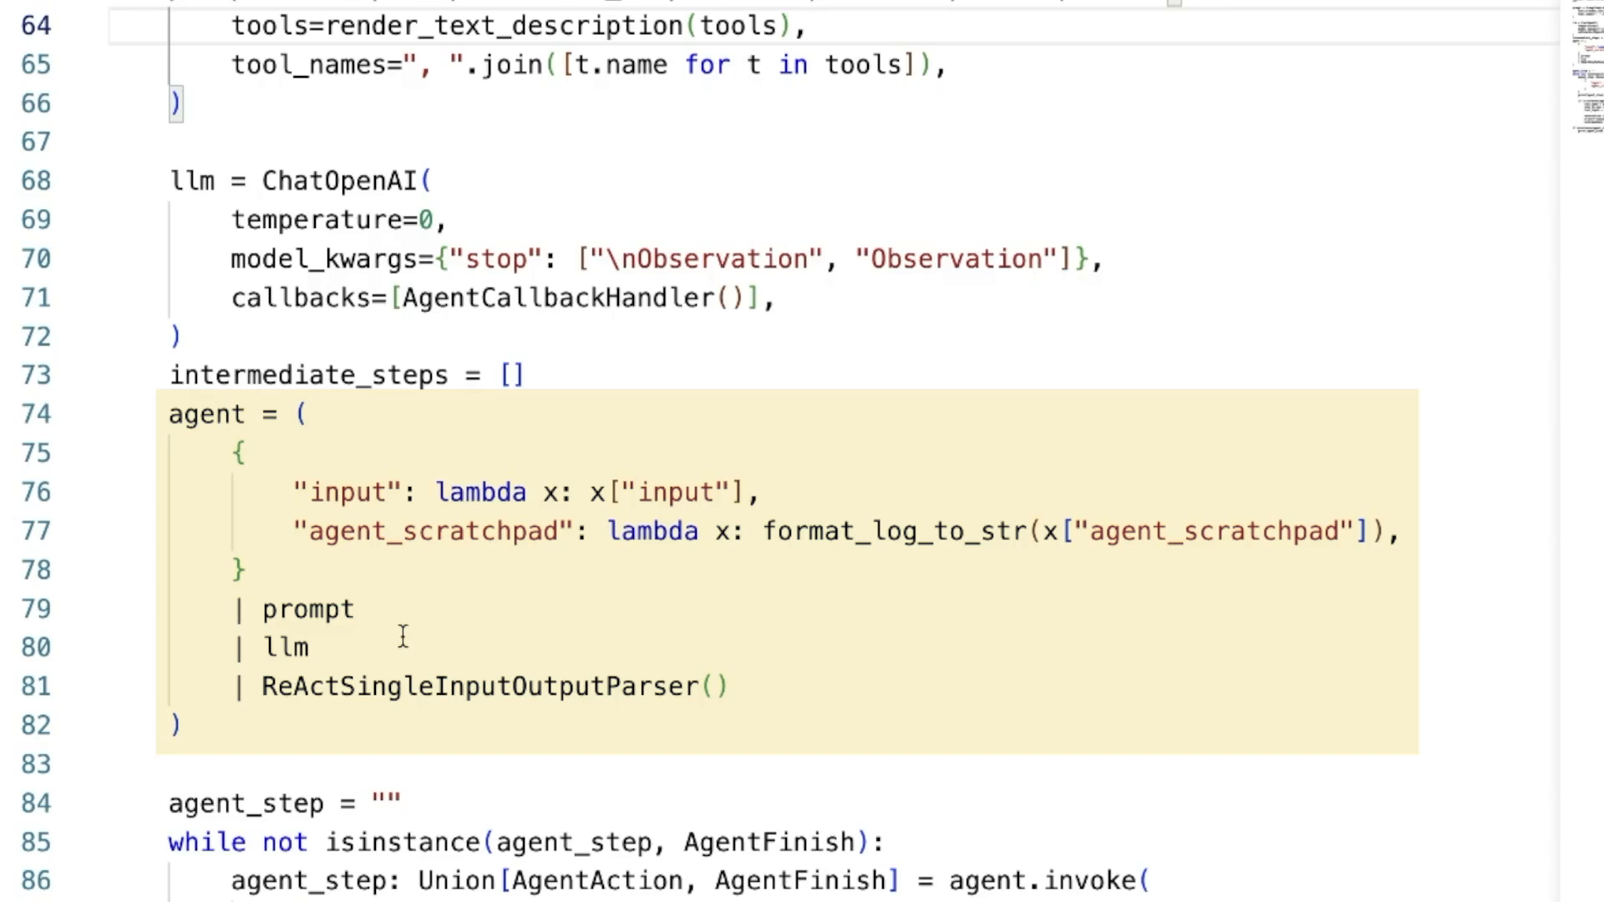
scroll(down, 3)
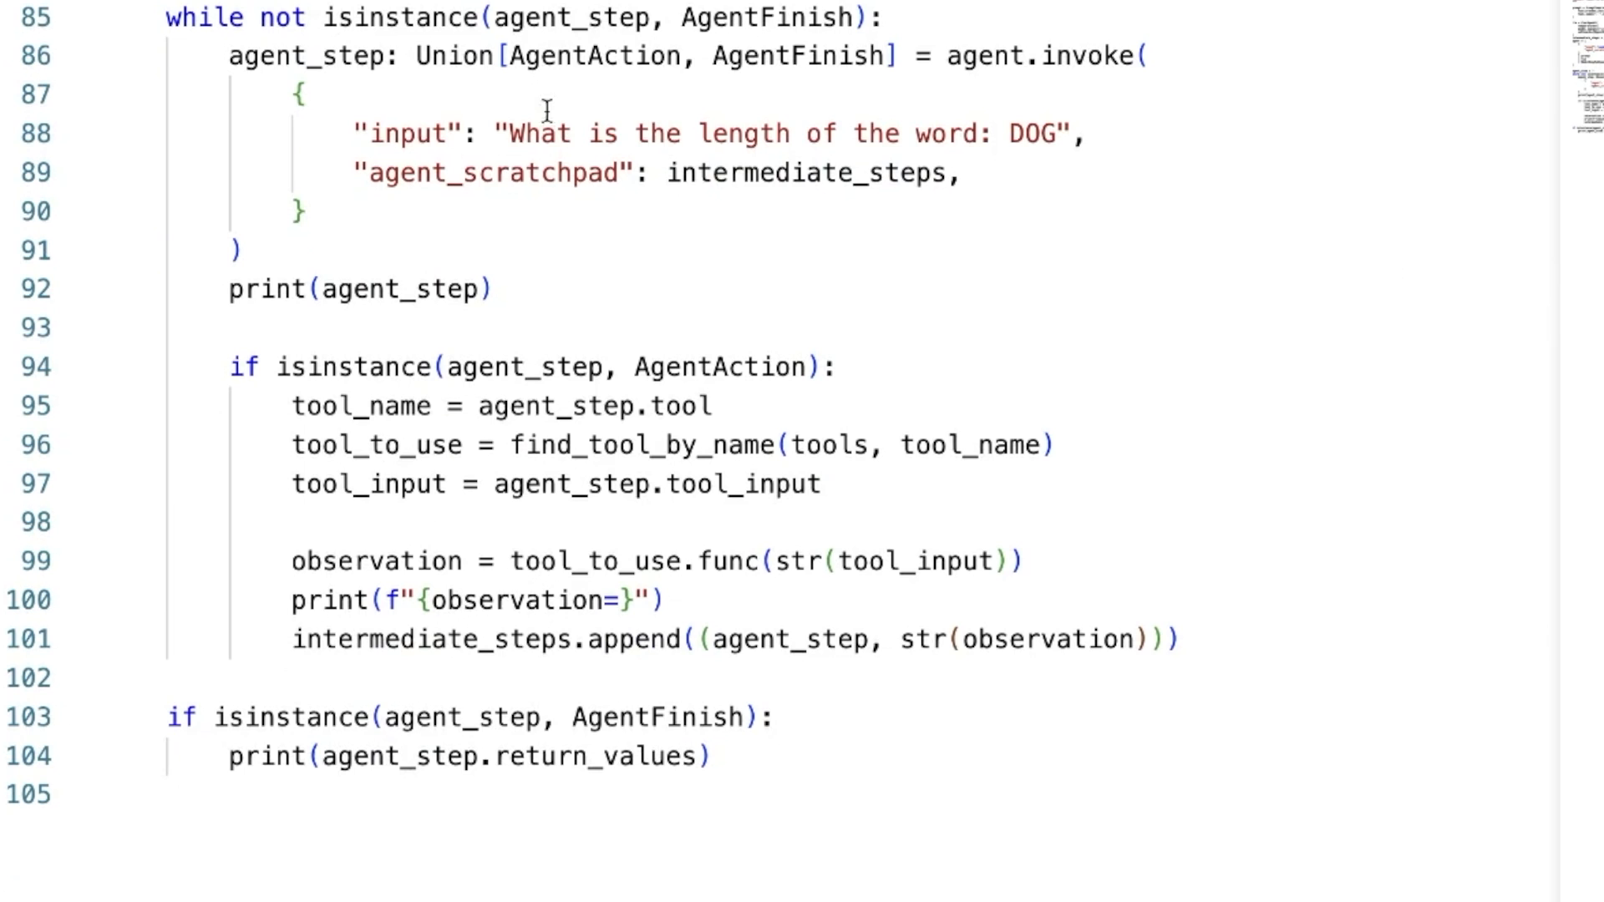
mouse_move(755, 548)
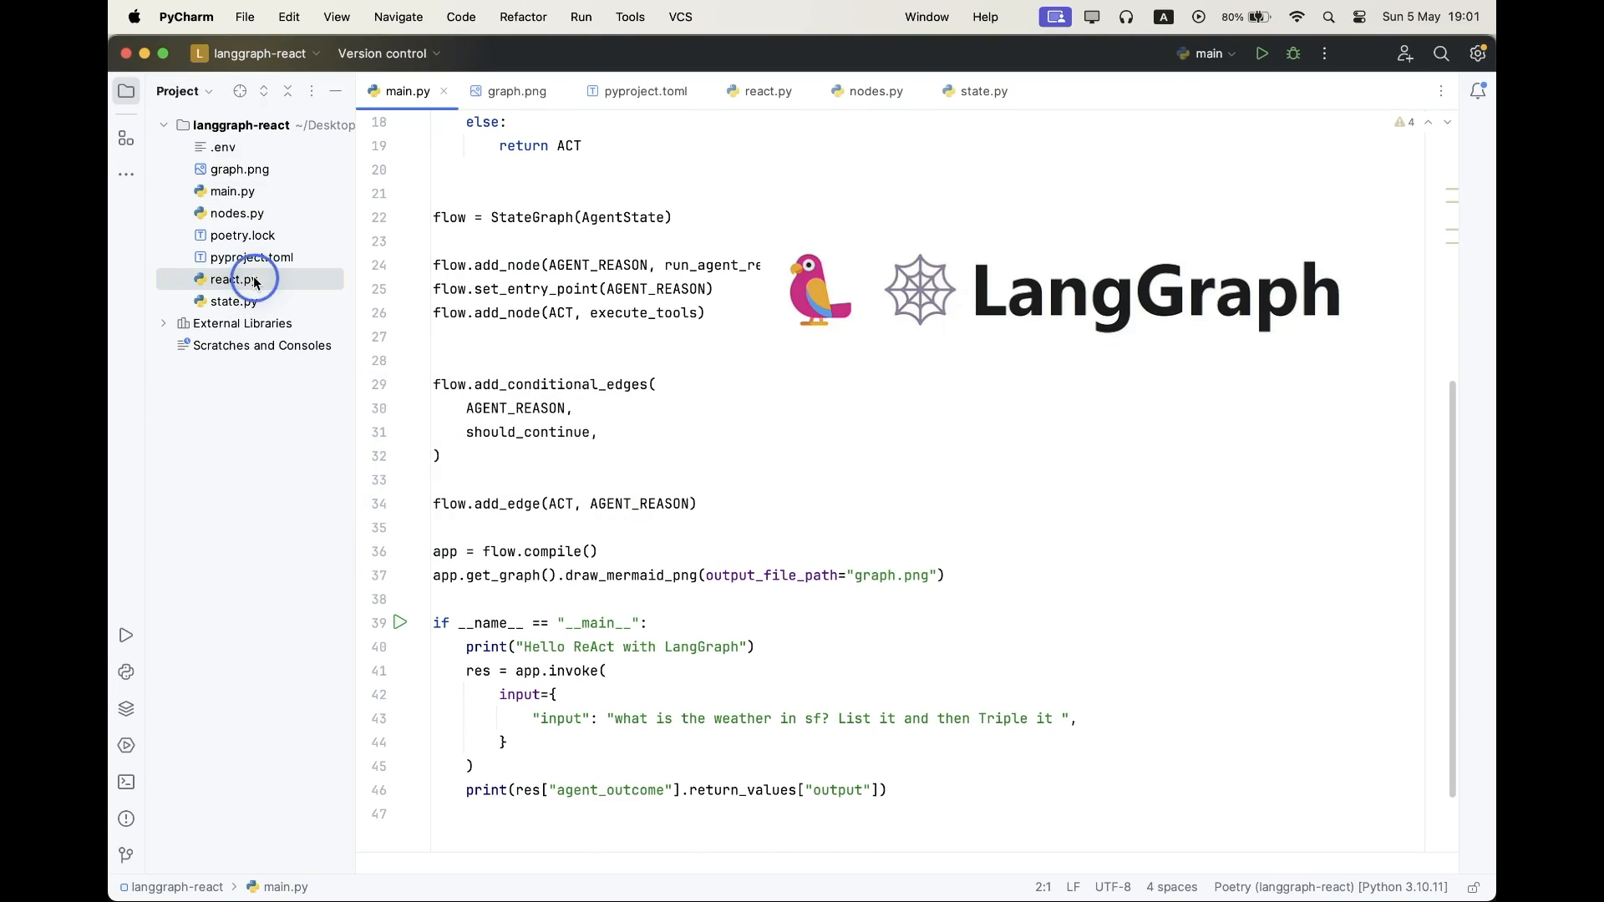
In react.py, complete line 7 to import ChatOpenAI from langchain_openai.chat_models.
click(767, 91)
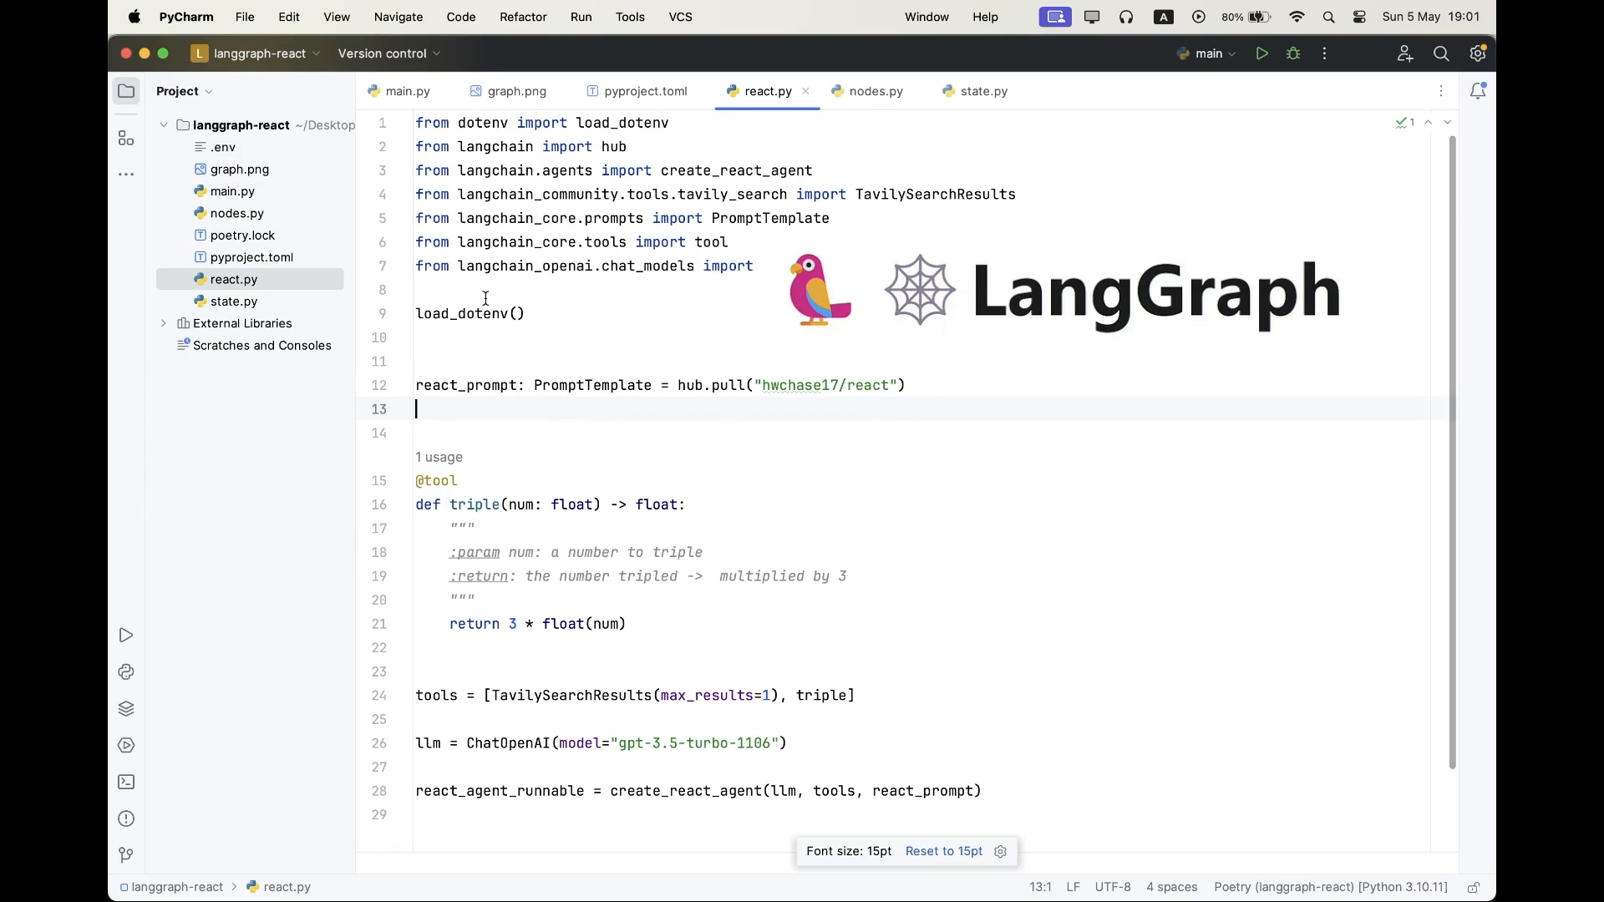
mouse_move(797, 386)
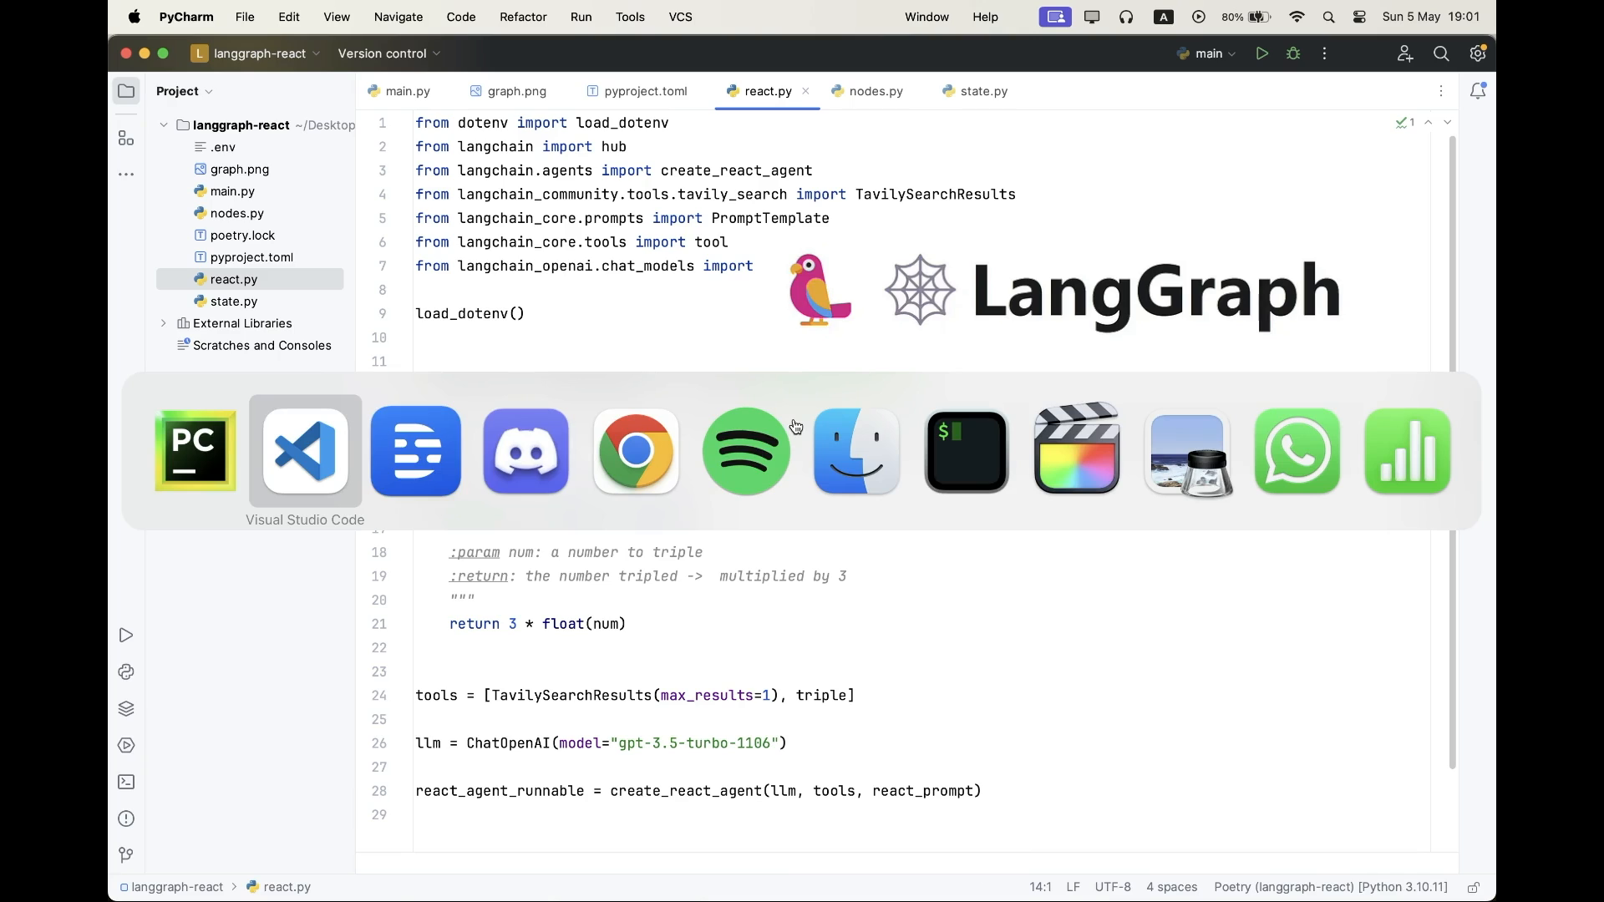
click(635, 450)
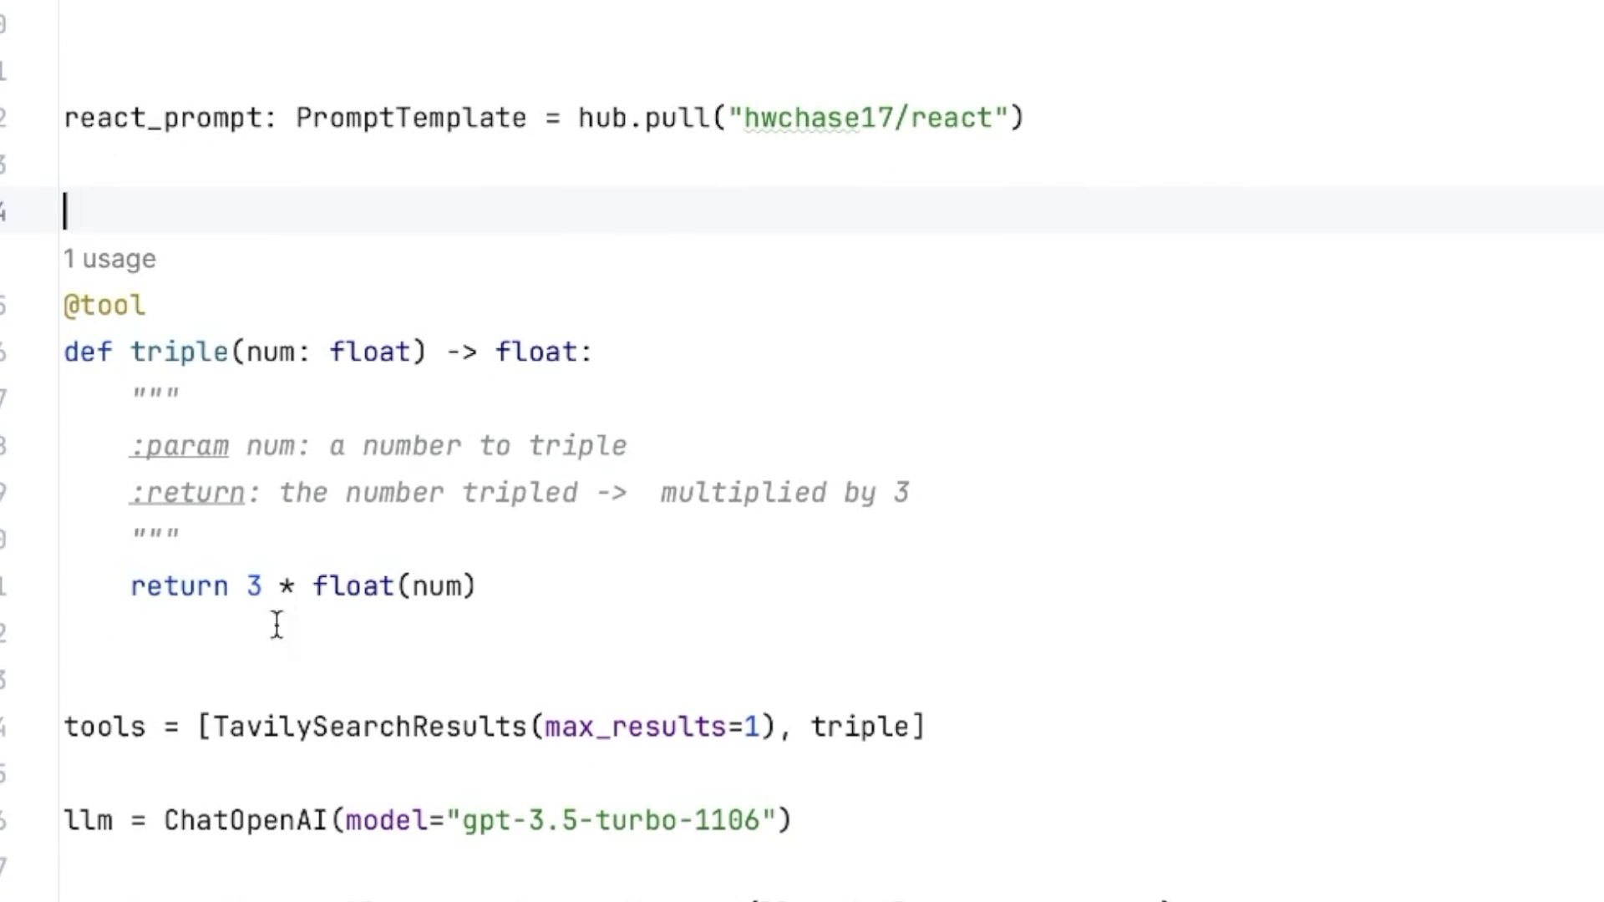
mouse_move(357, 716)
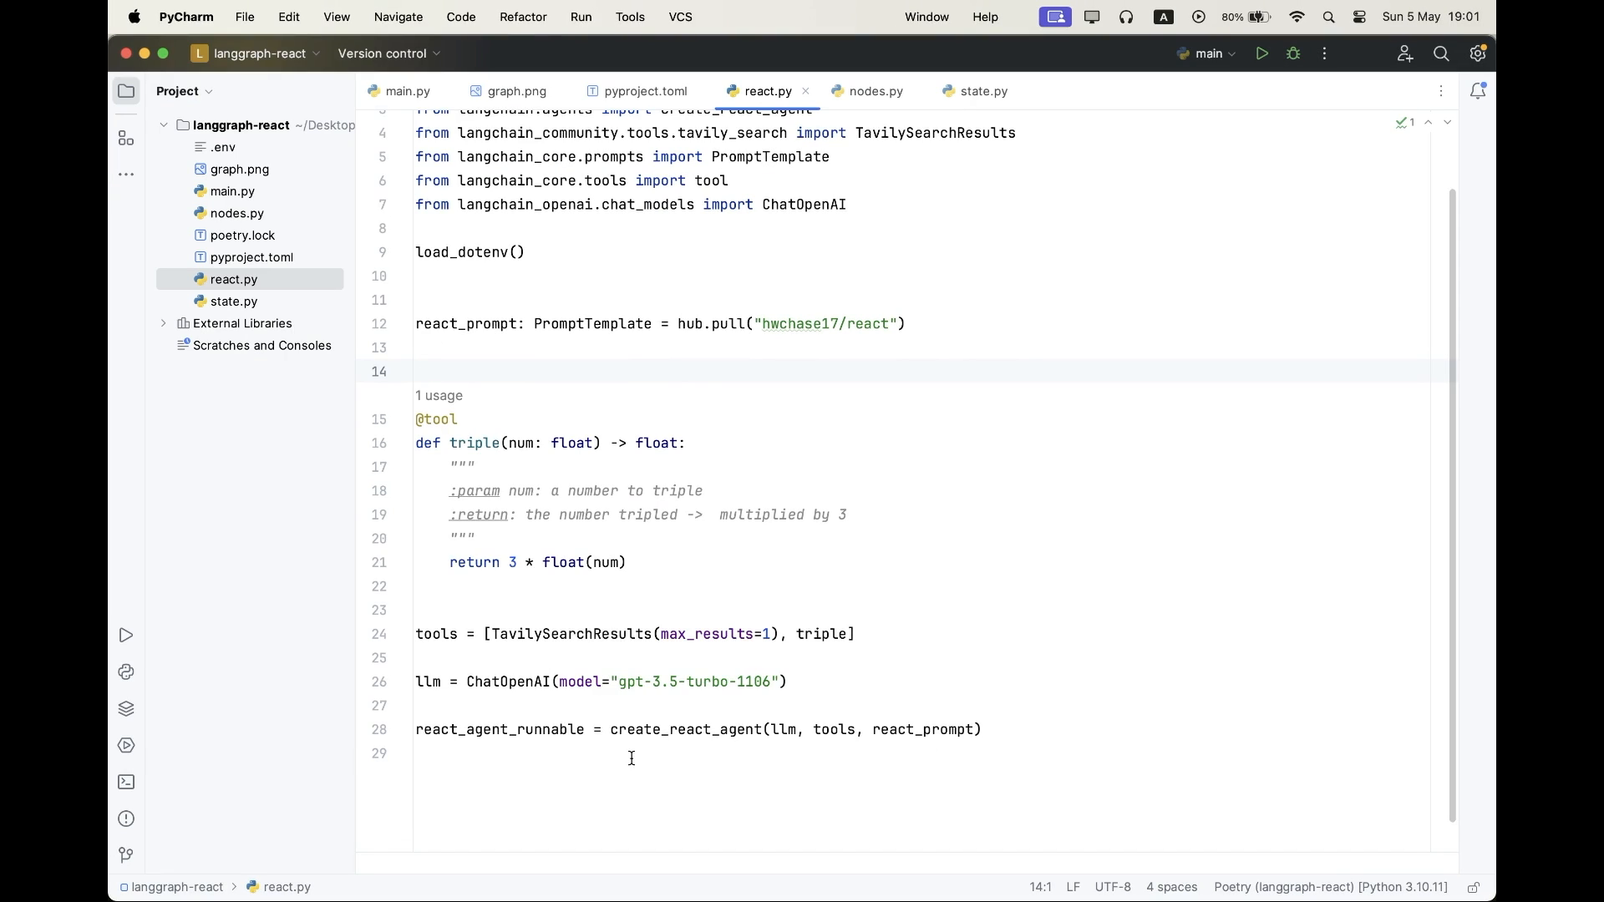
mouse_move(523, 730)
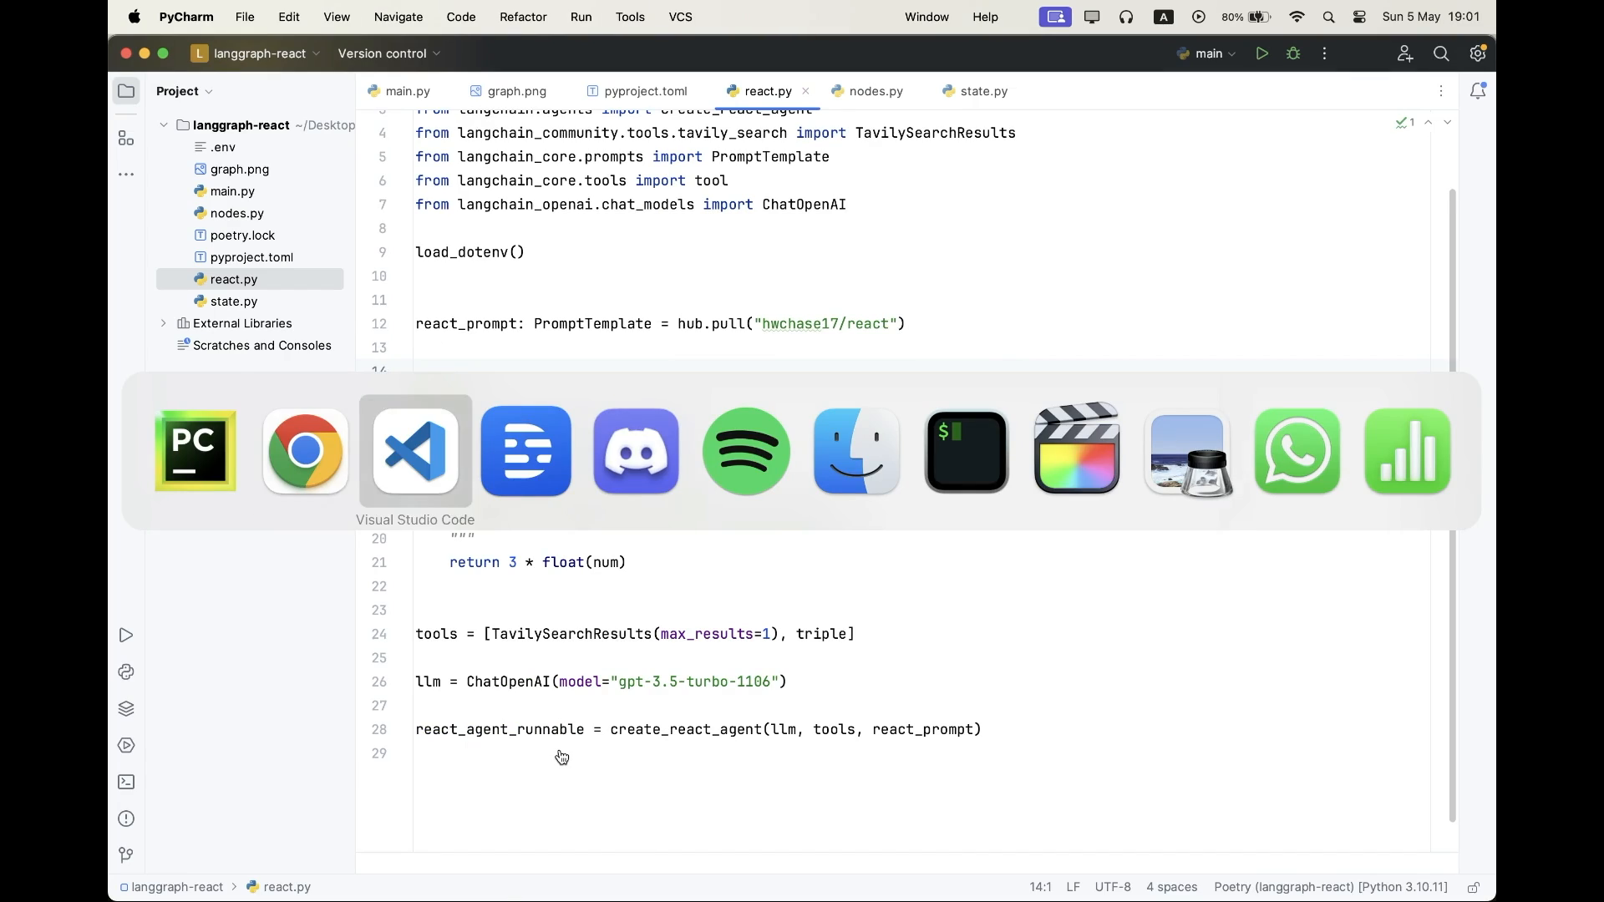
View create_react_agent's source in agent.py, then return to react.py.
click(416, 449)
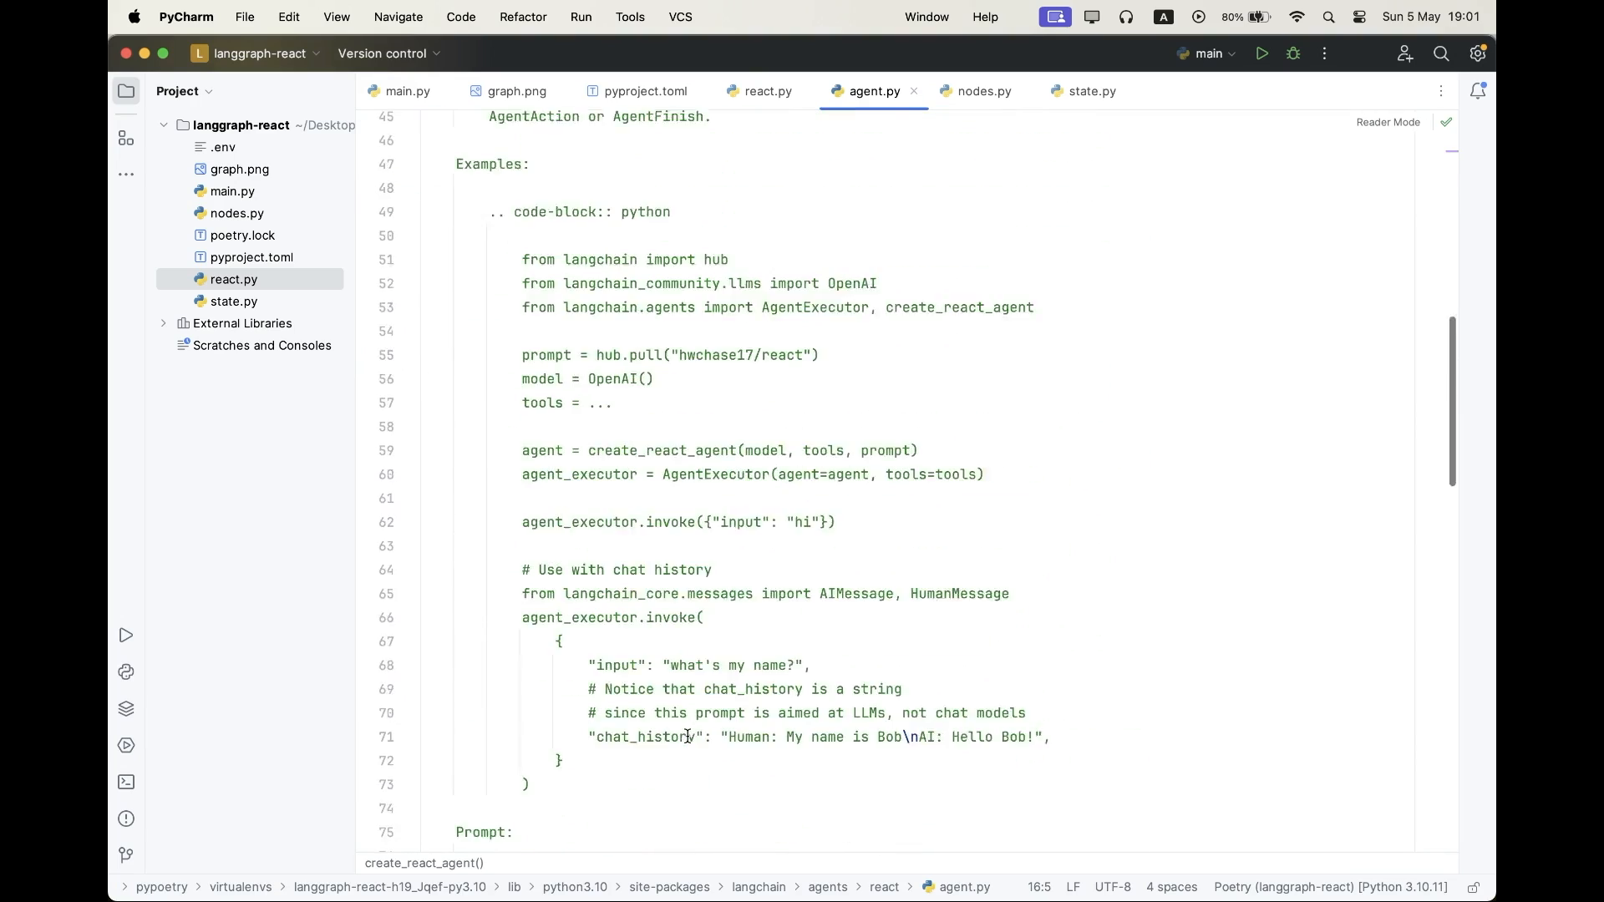
scroll(down, 3)
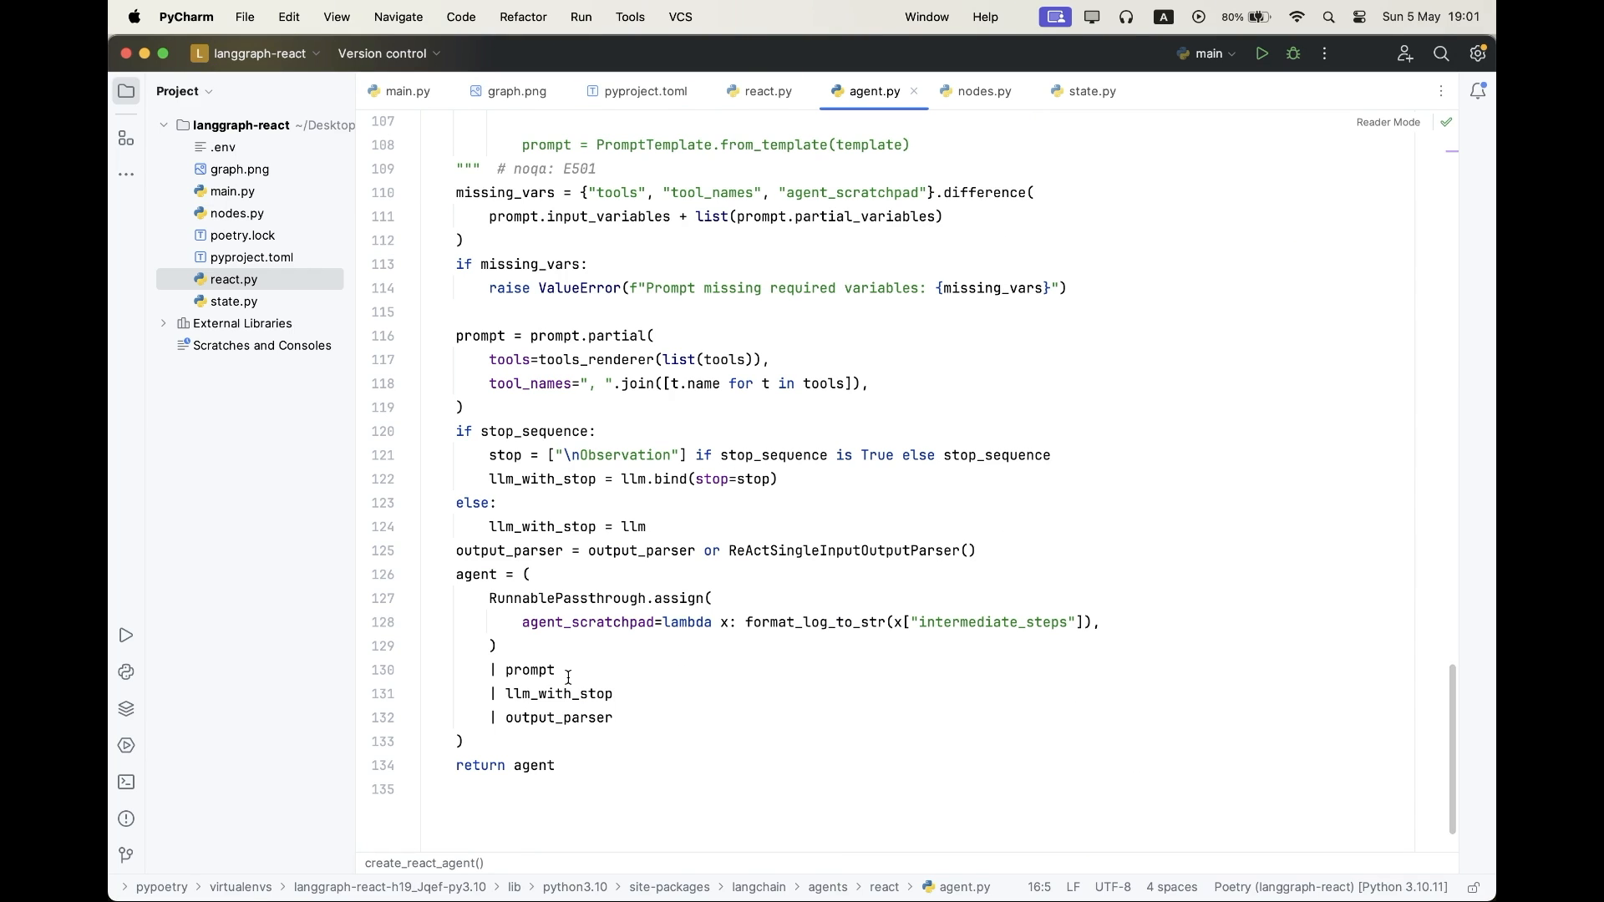
click(763, 90)
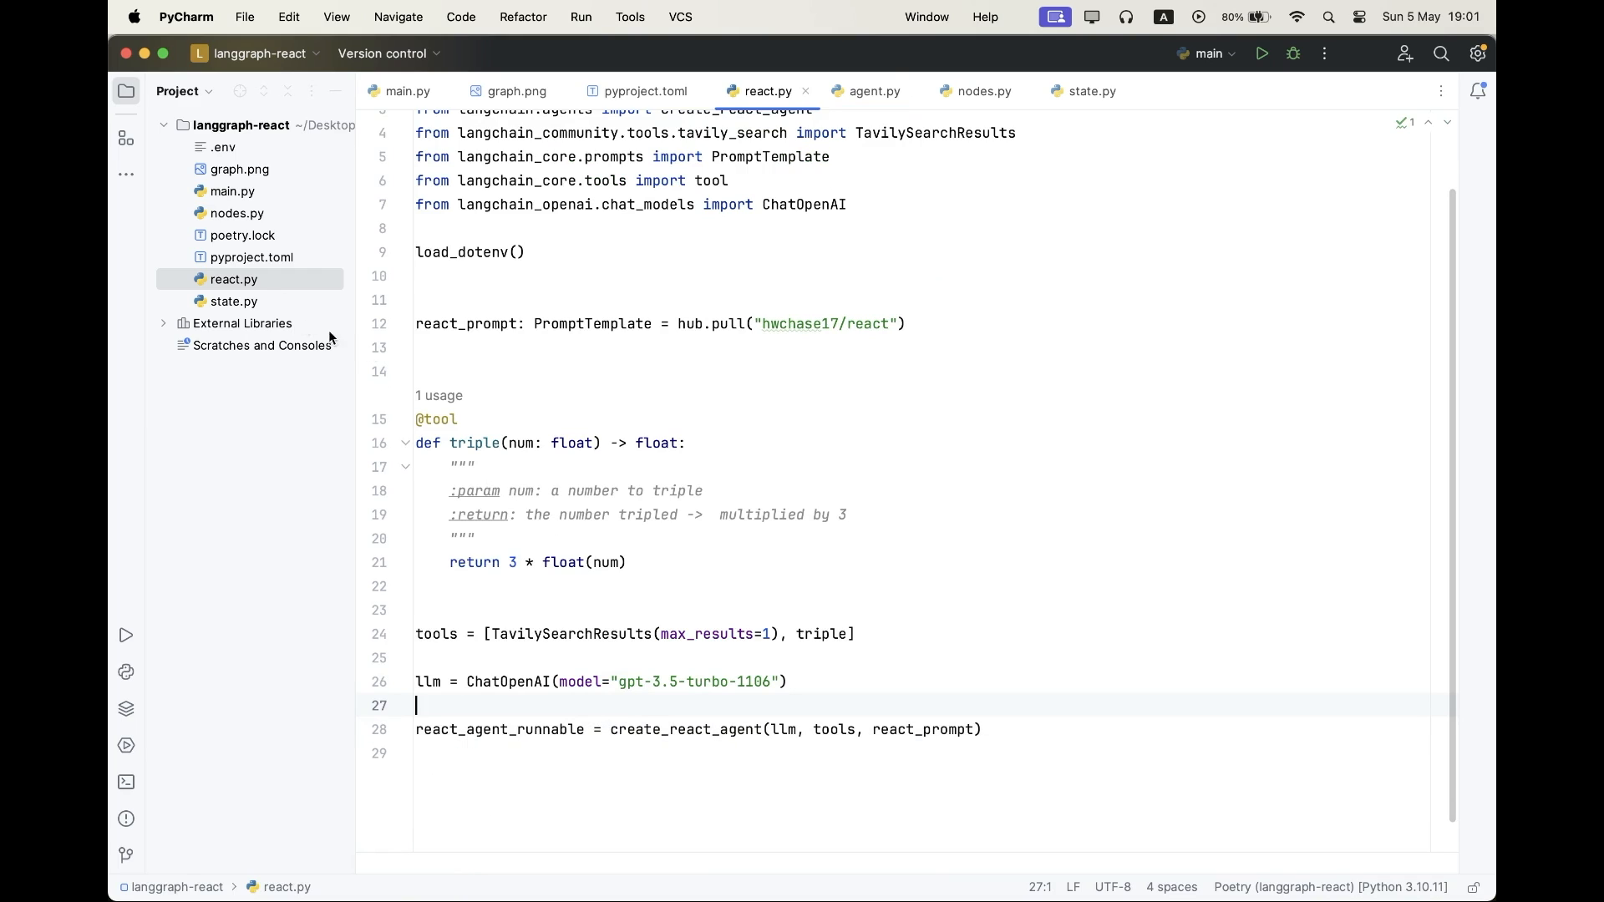
mouse_move(252, 217)
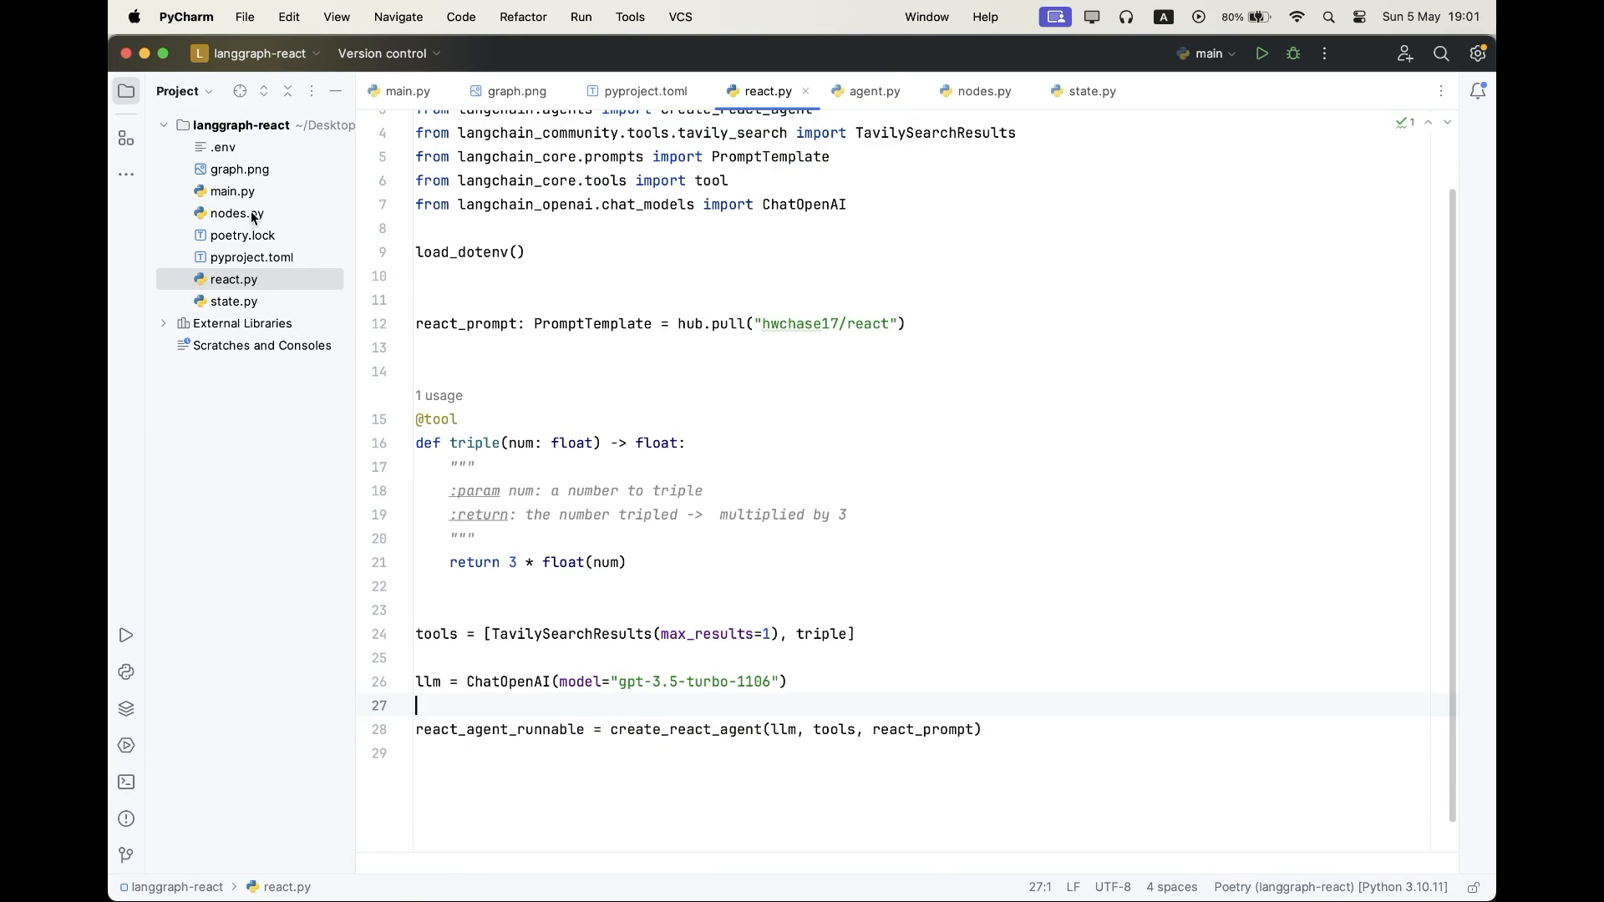
Write run_agent_reasoning_engine and execute_tools with ToolExecutor(tools) in nodes.py.
click(1088, 90)
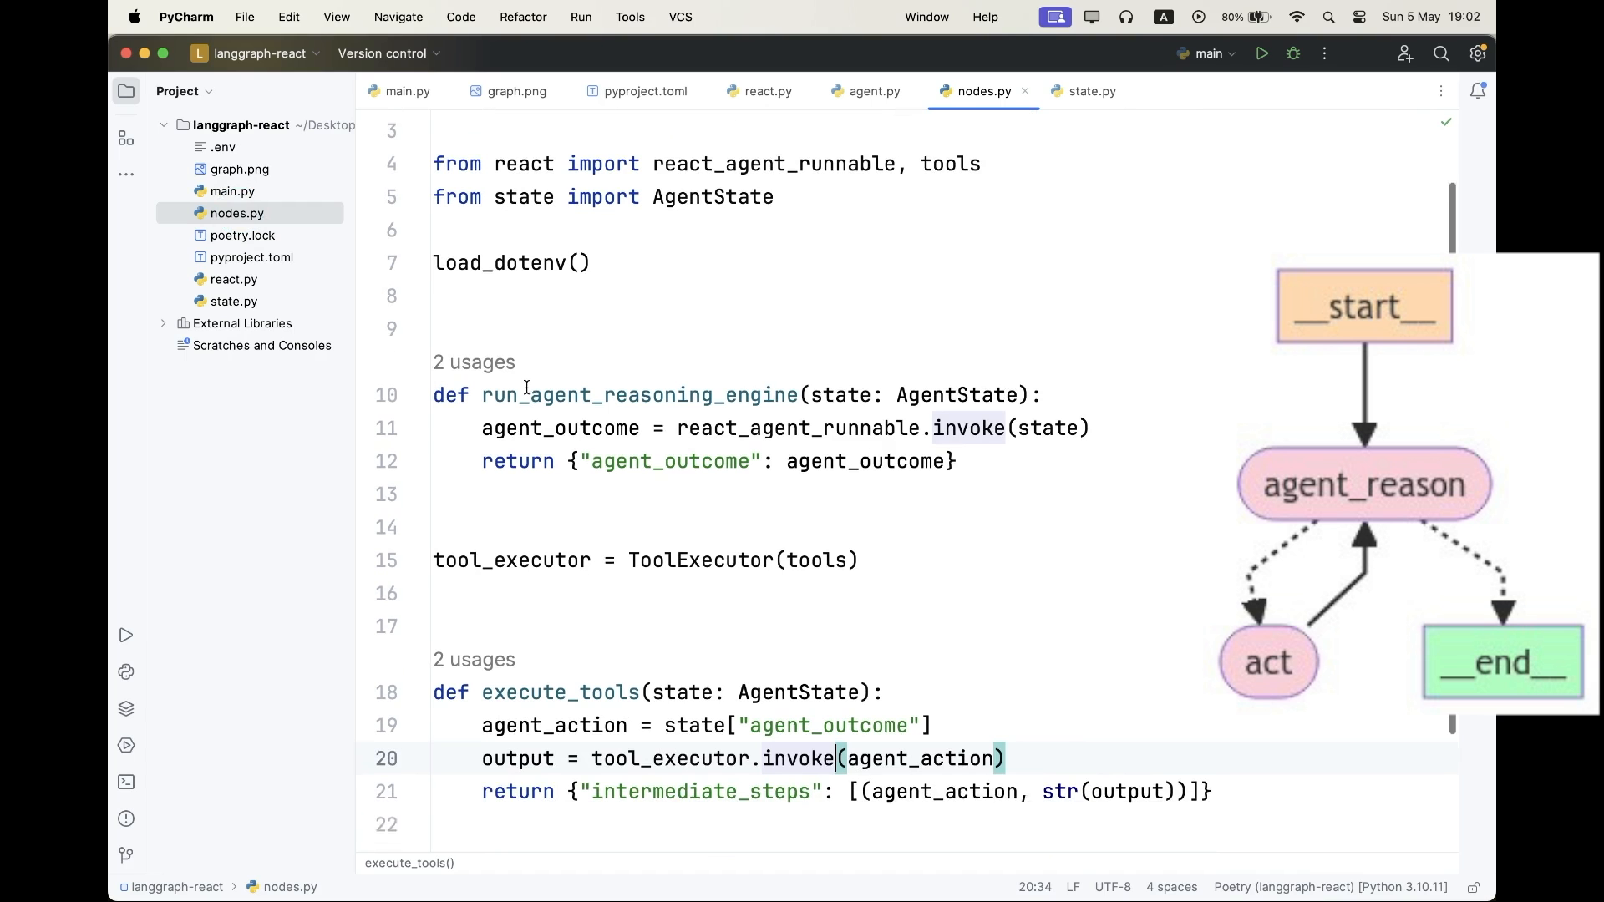
Review main.py's StateGraph with reasoning and act nodes, conditional edges and the __main__ block.
click(408, 90)
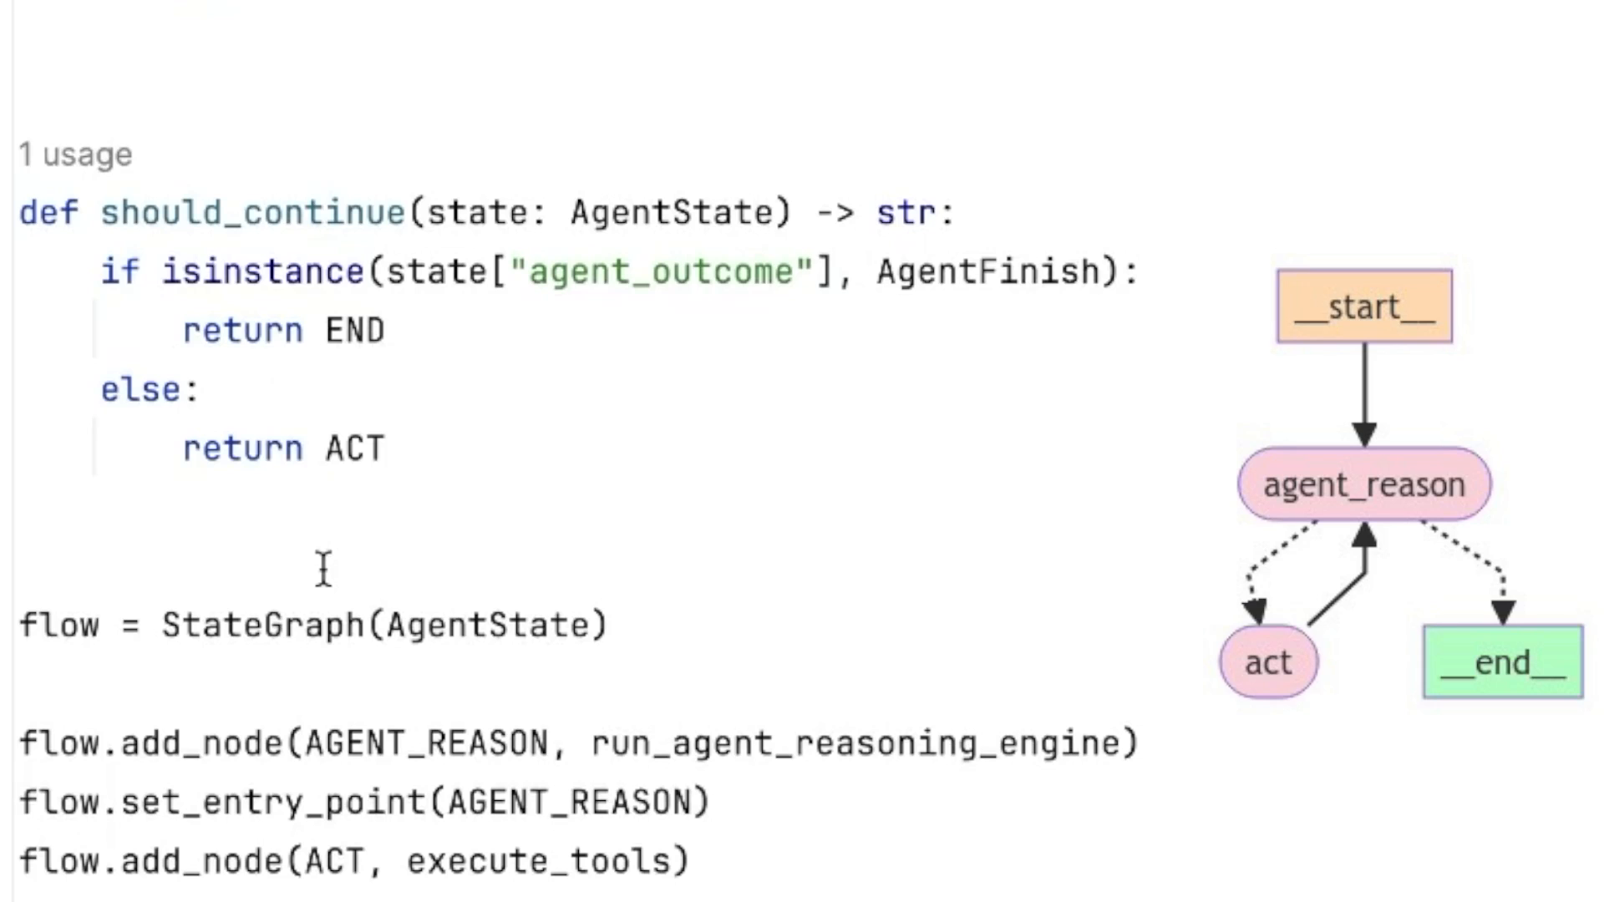
scroll(down, 3)
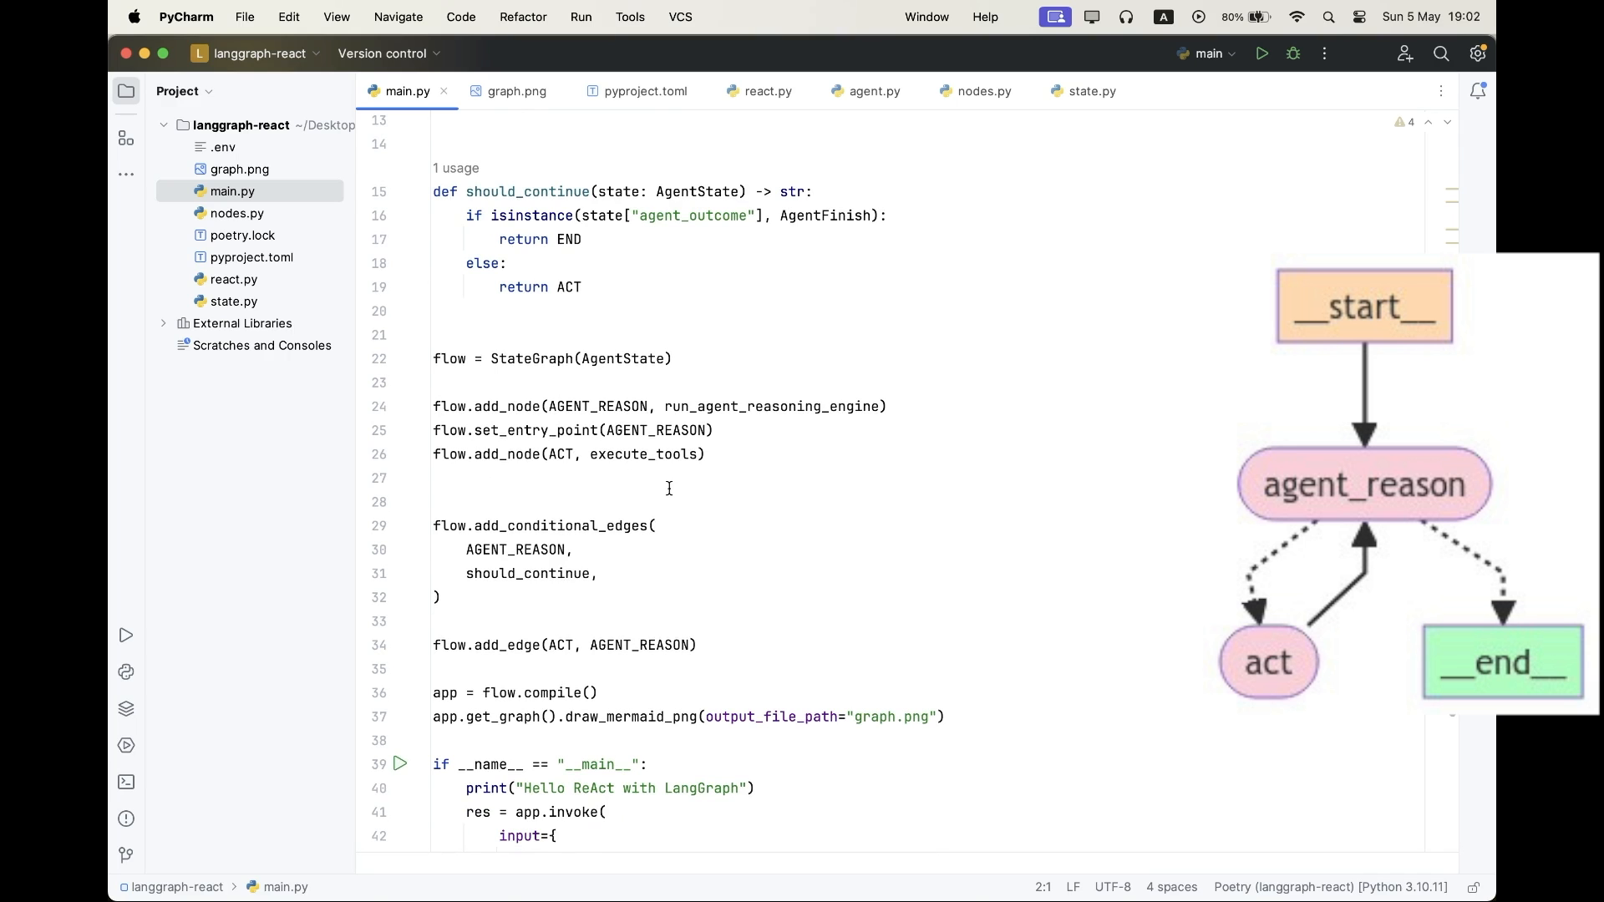
scroll(down, 3)
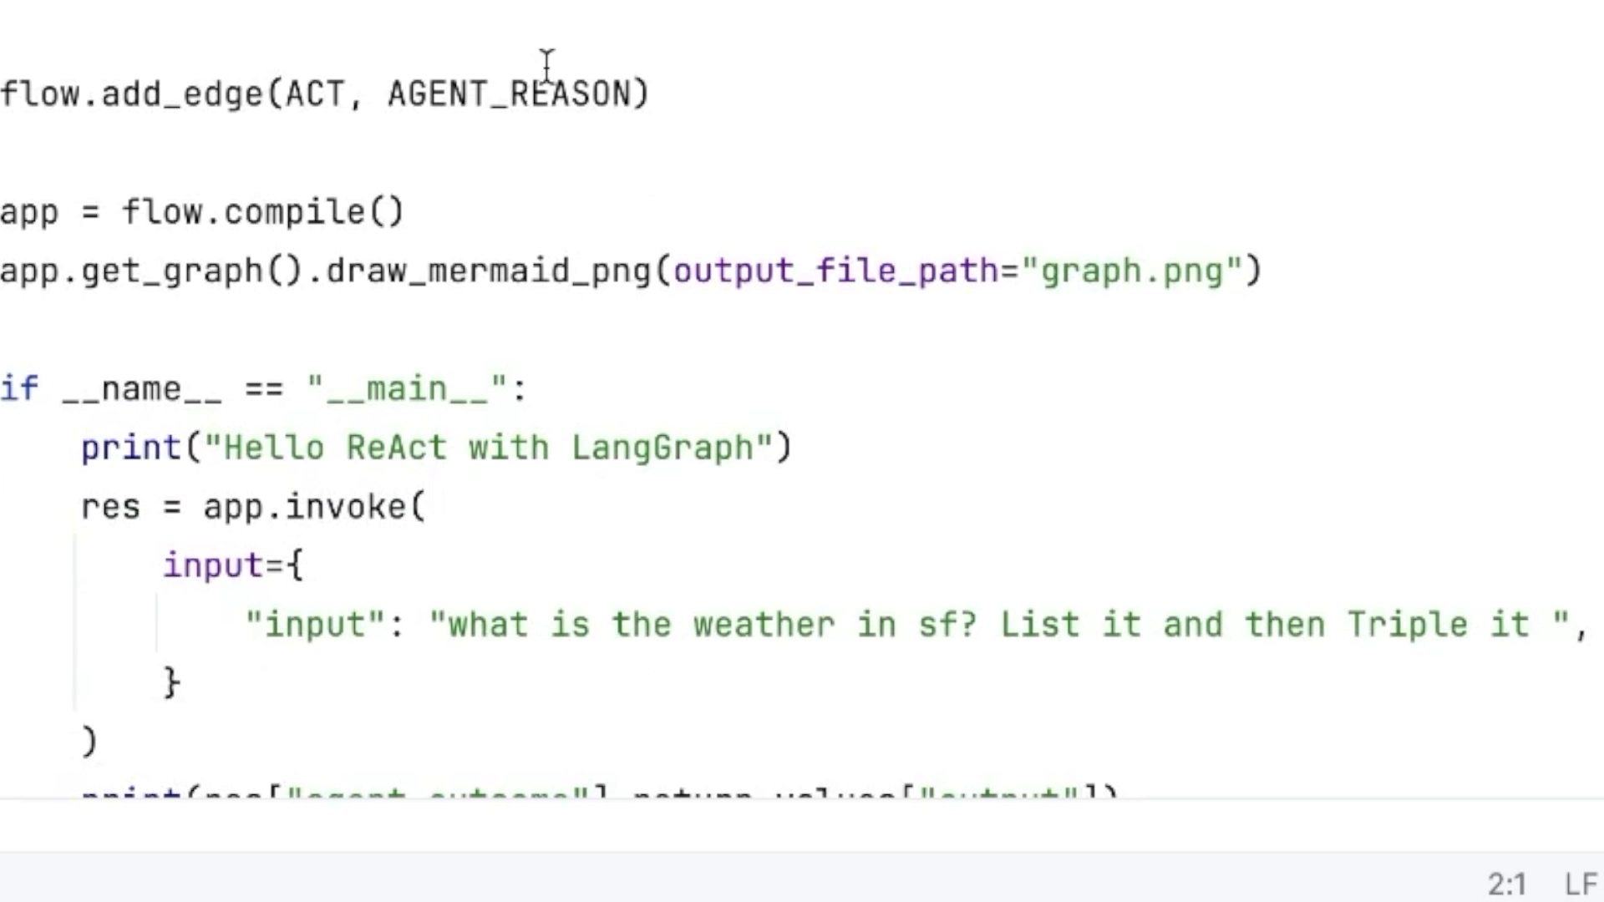
scroll(down, 3)
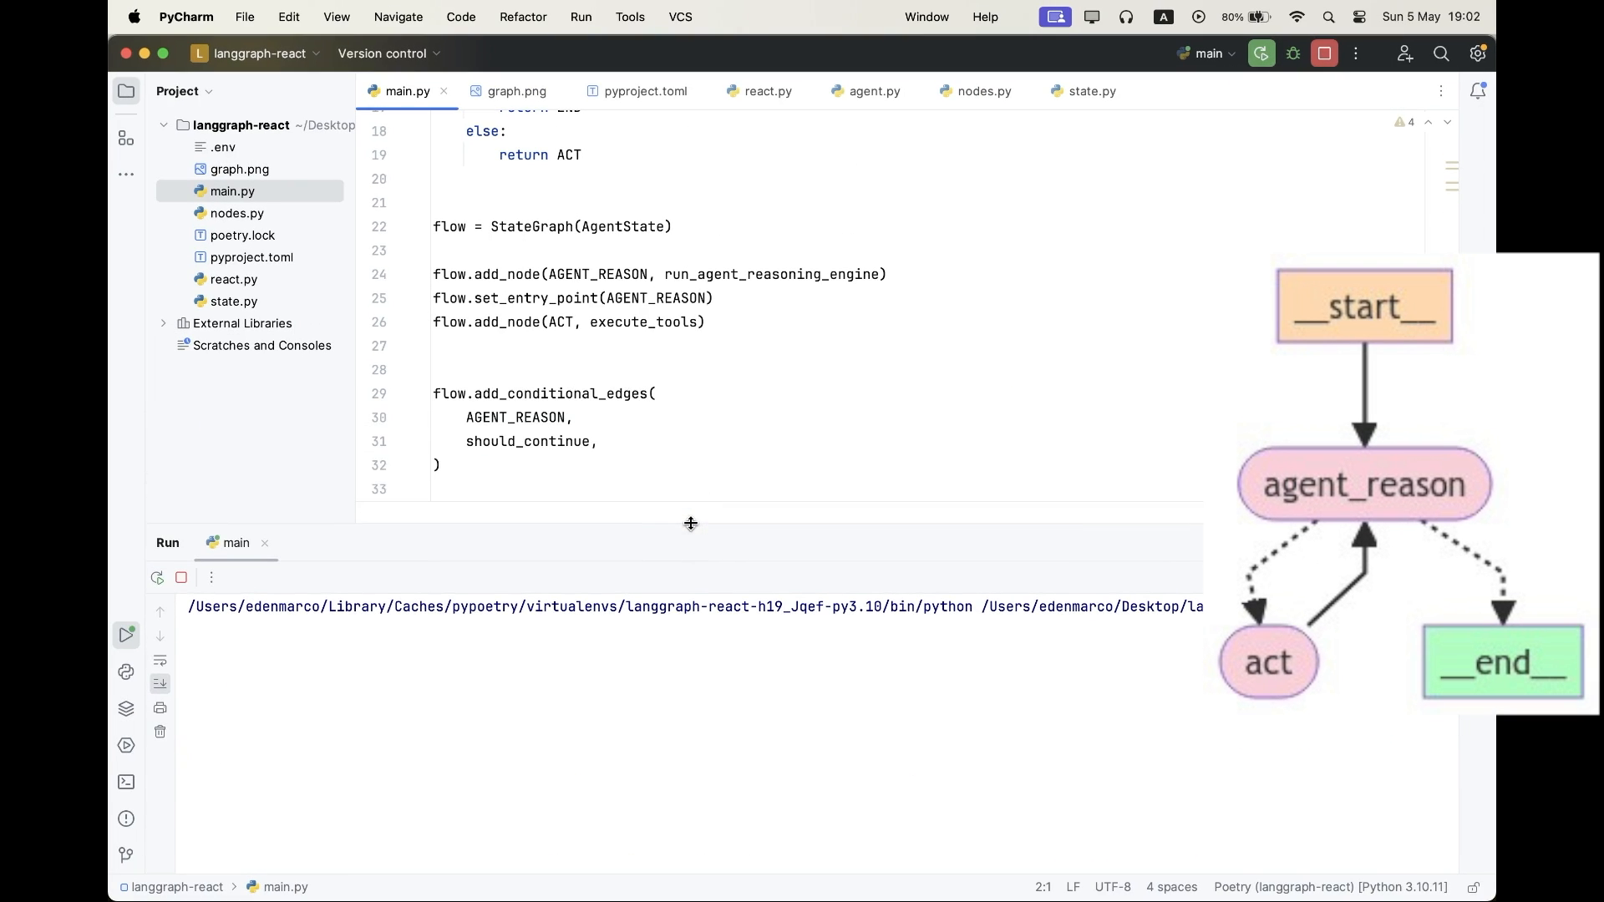
Let the Run console print 10.6°C and tripled 31.8°C with exit code 0.
scroll(down, 3)
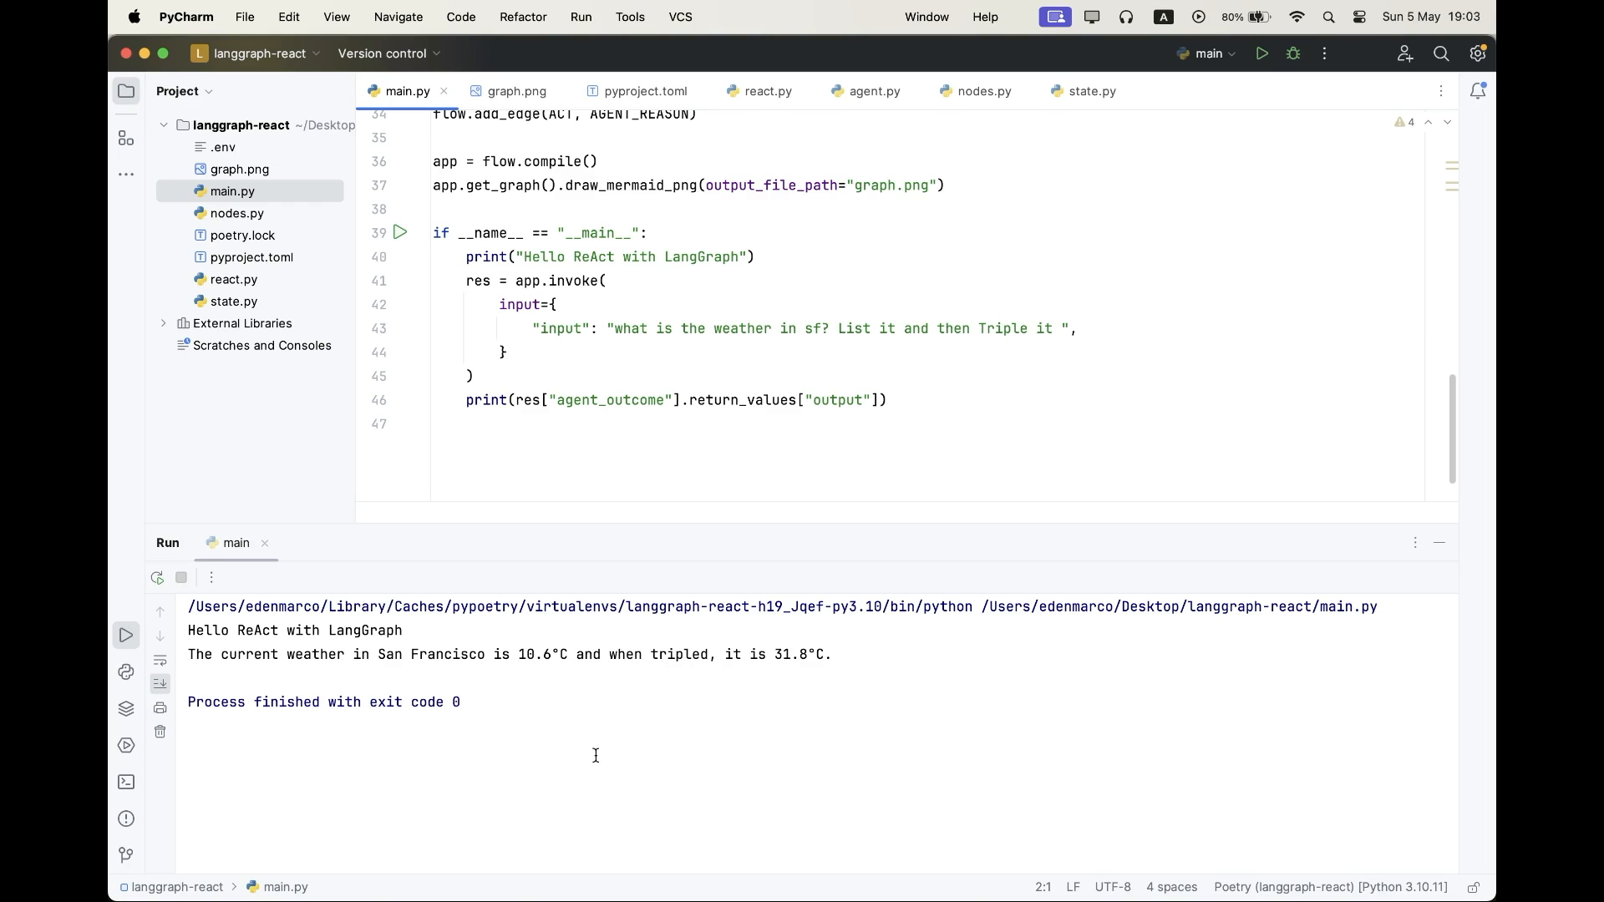
mouse_move(628, 644)
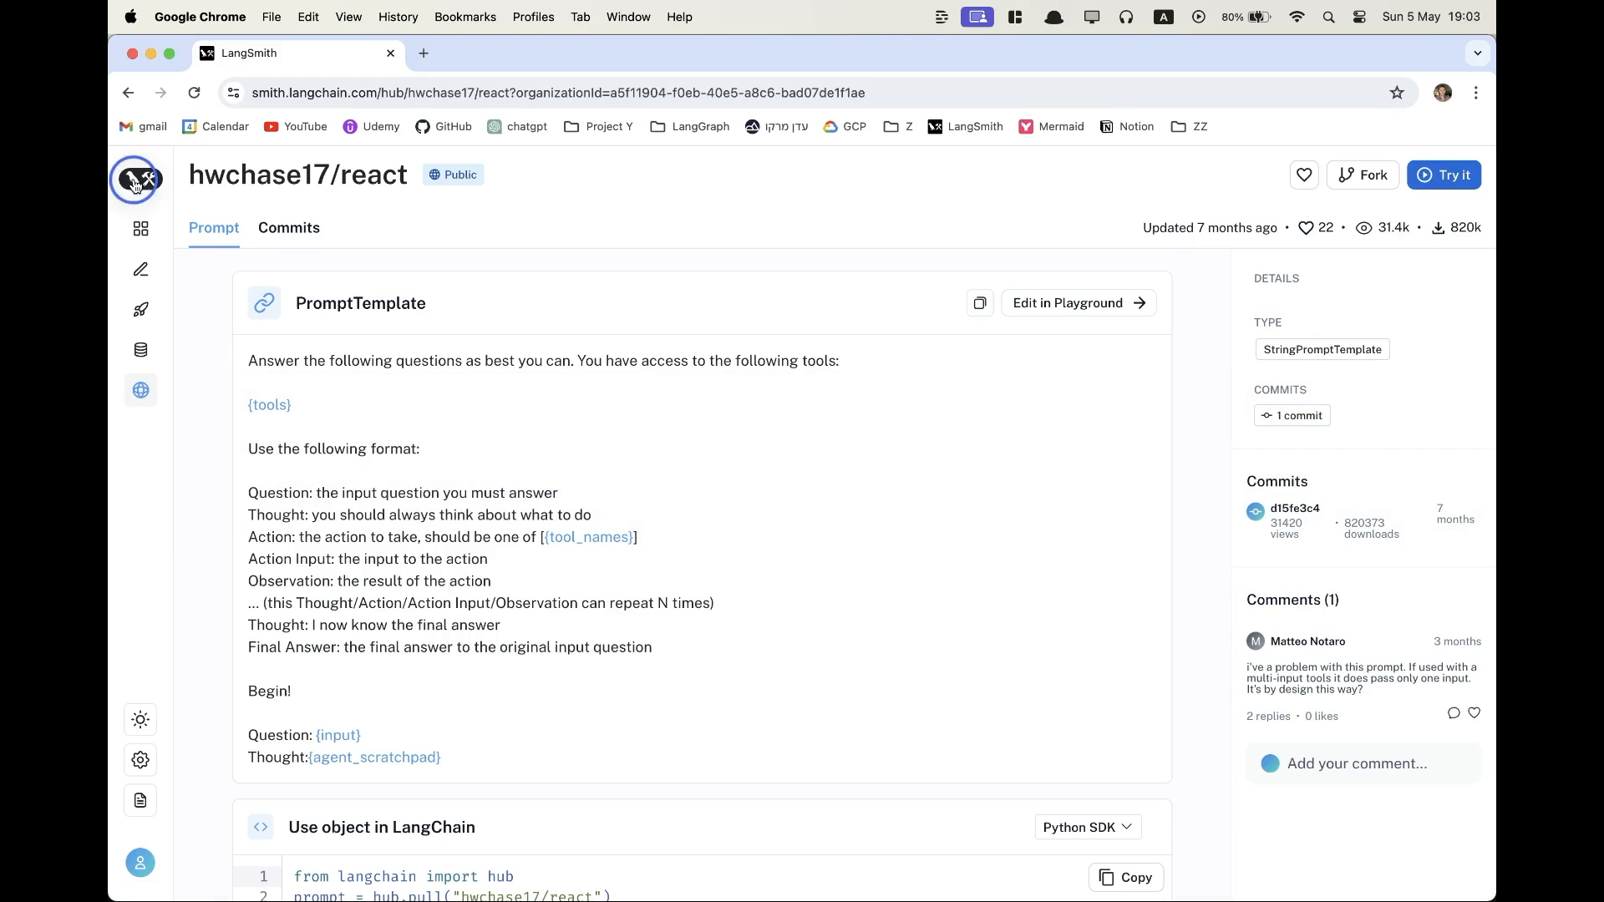
View the ReAct LangGraph project's triple run (10.6 → 31.8) and the root LangGraph trace.
click(134, 178)
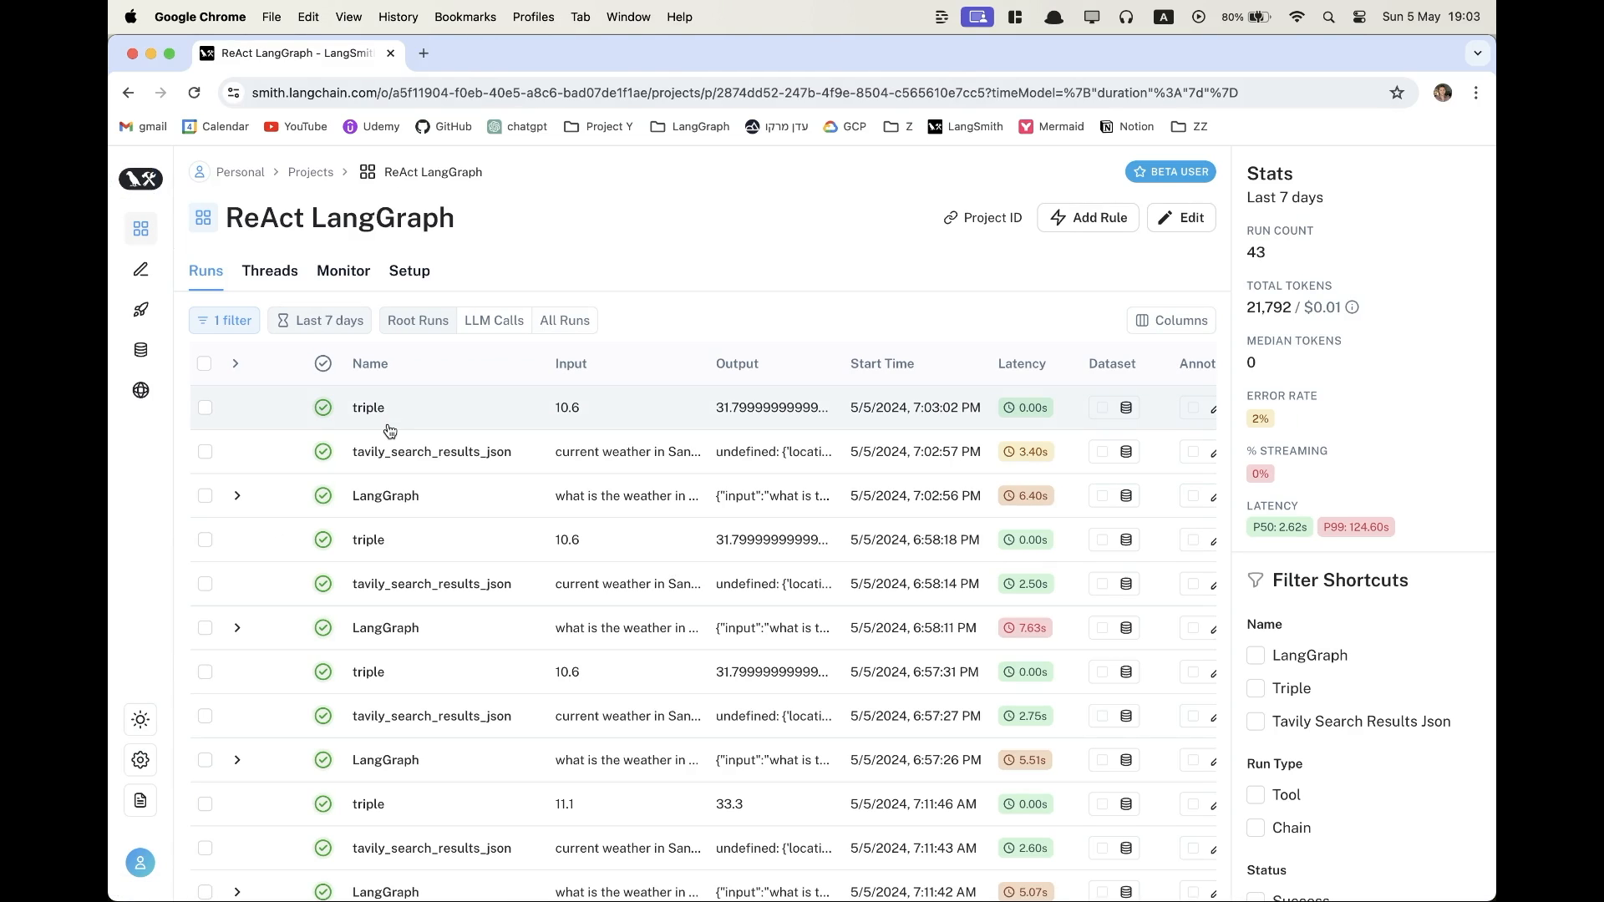
mouse_move(499, 399)
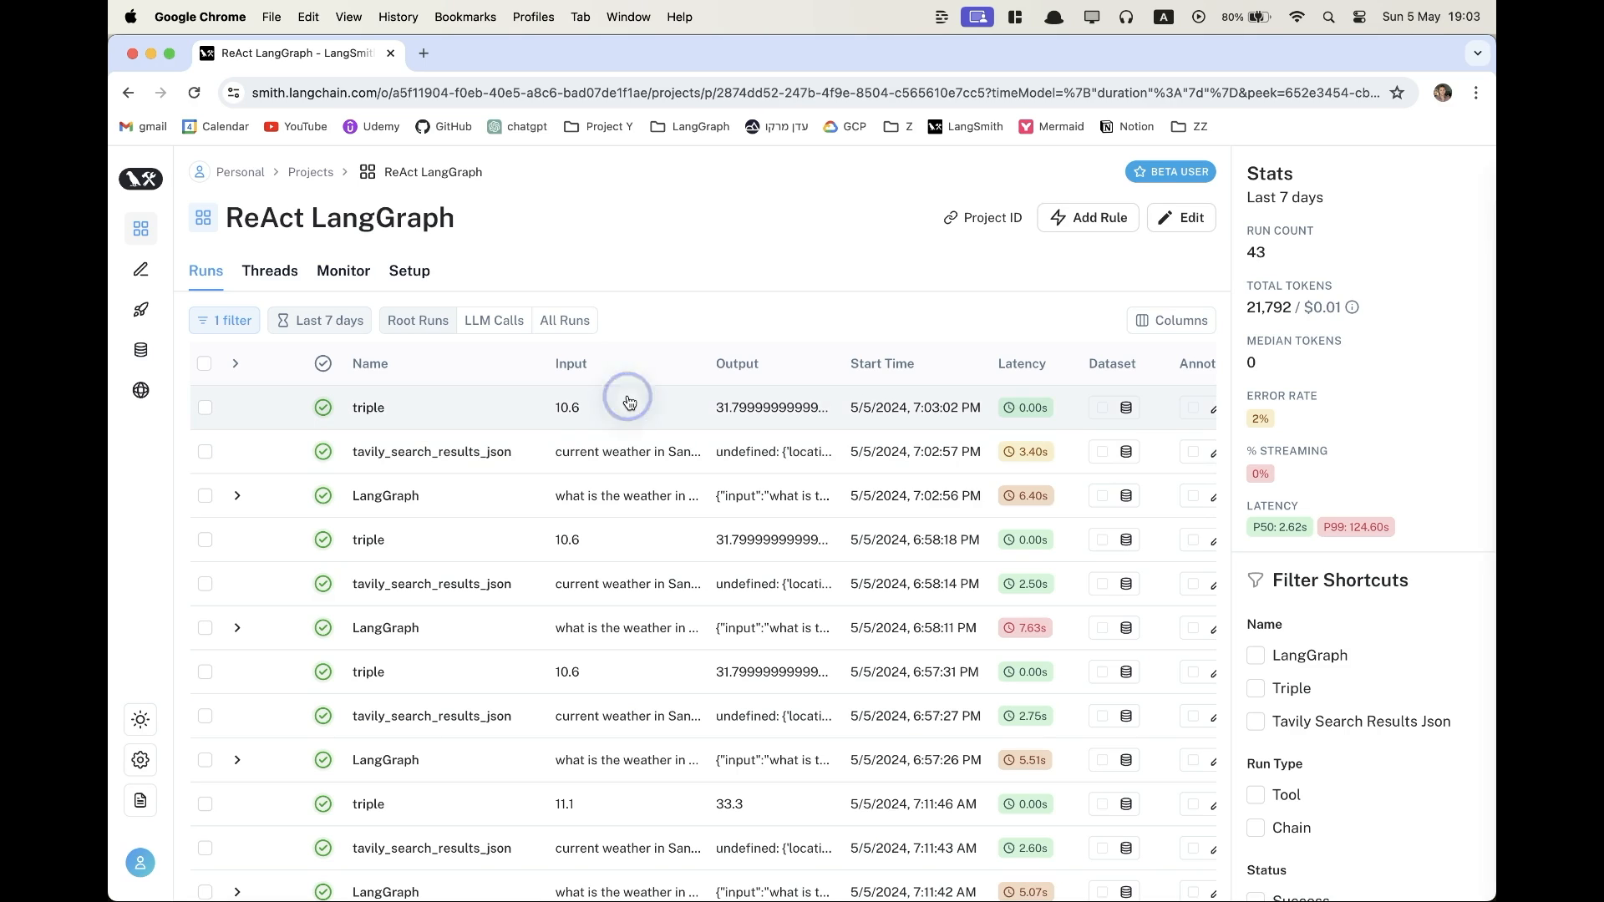
click(367, 407)
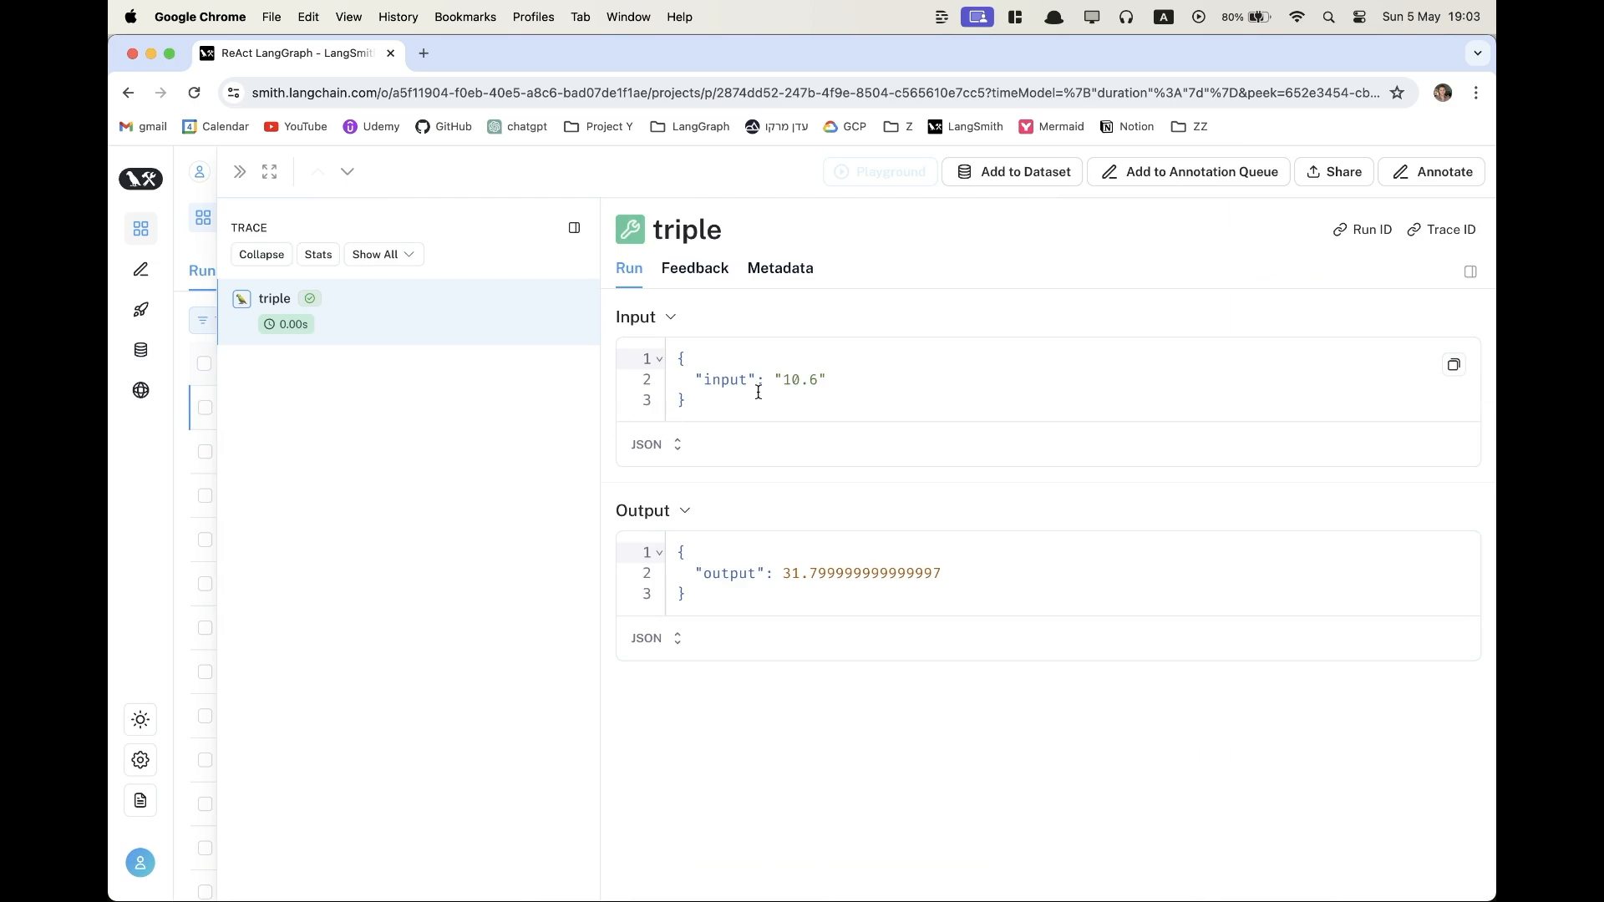
mouse_move(833, 535)
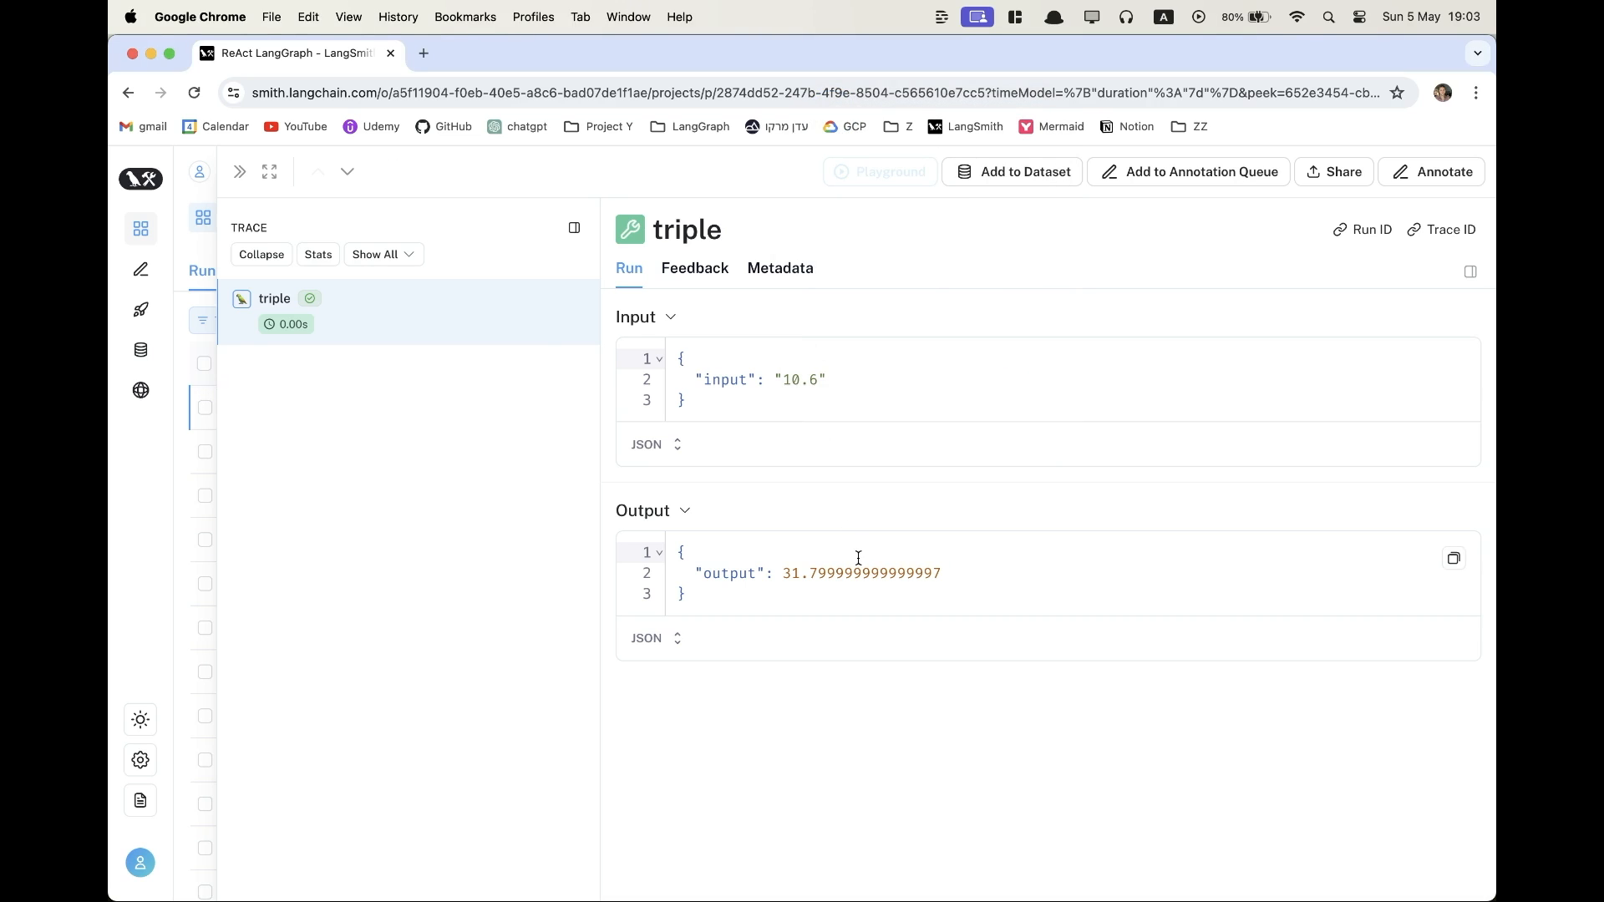
click(239, 170)
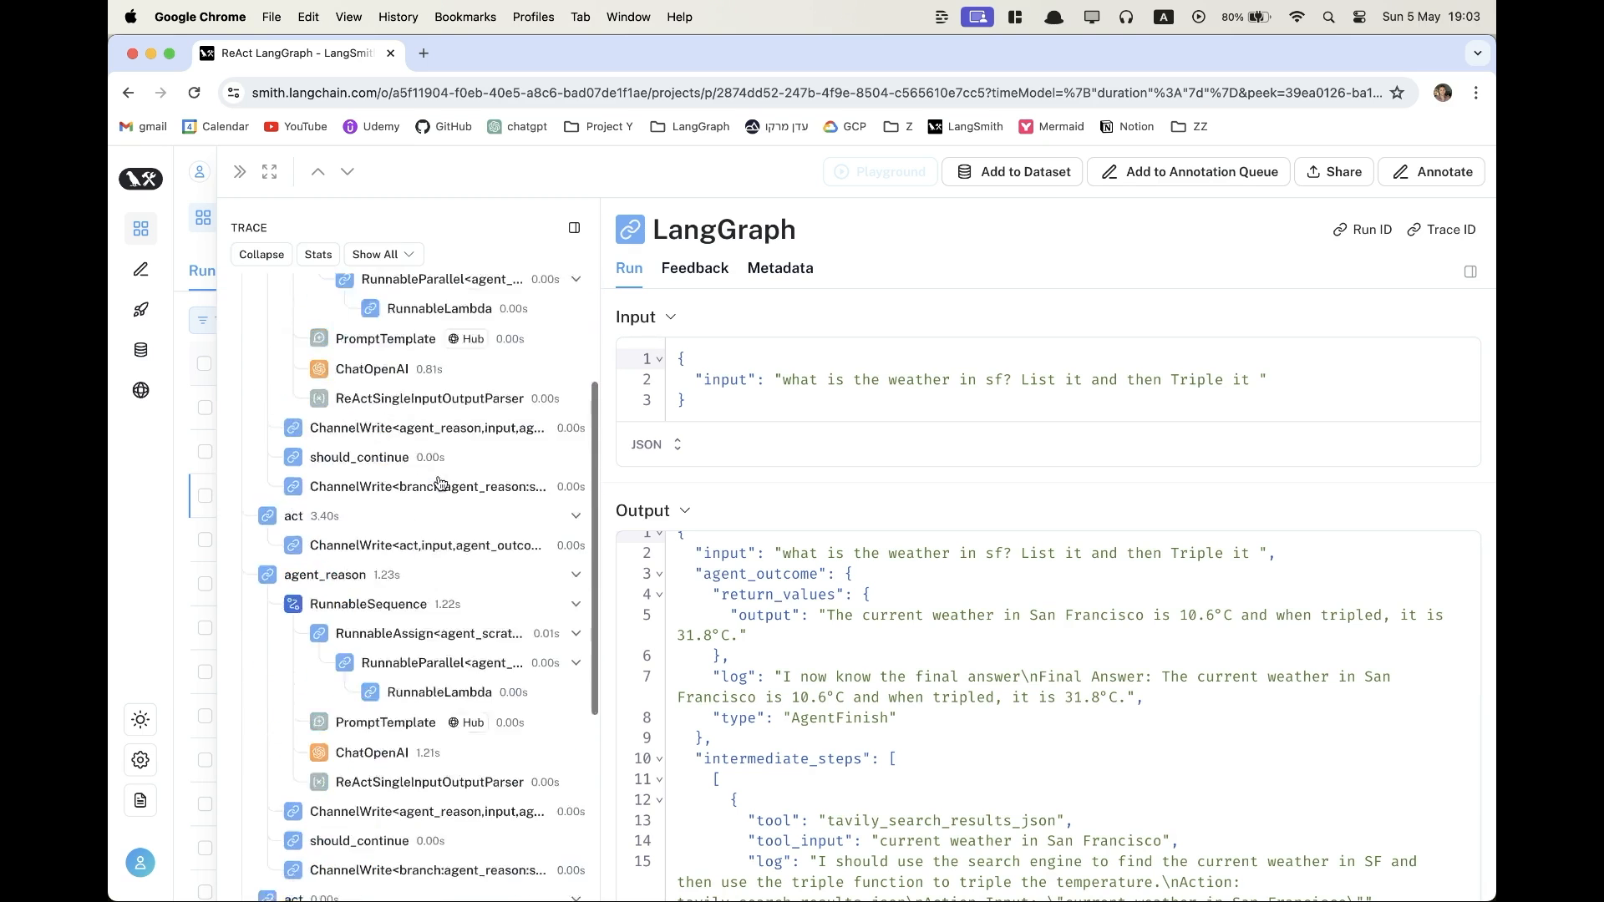
Inspect the act step's search result and the final agent_reason step returning 31.8.
scroll(down, 3)
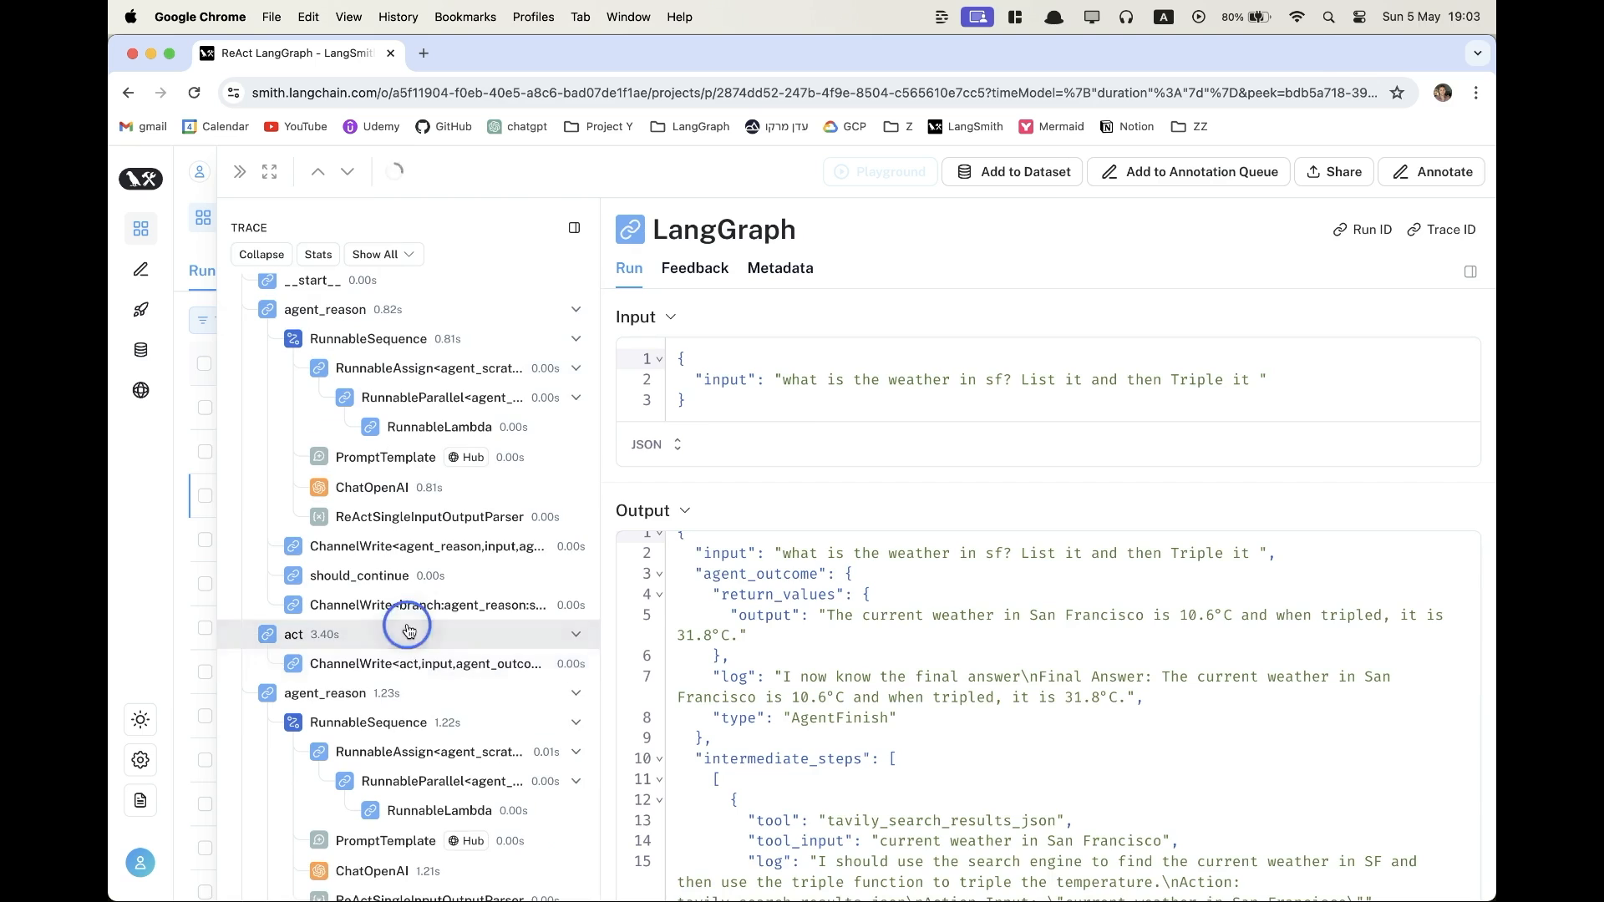
click(294, 633)
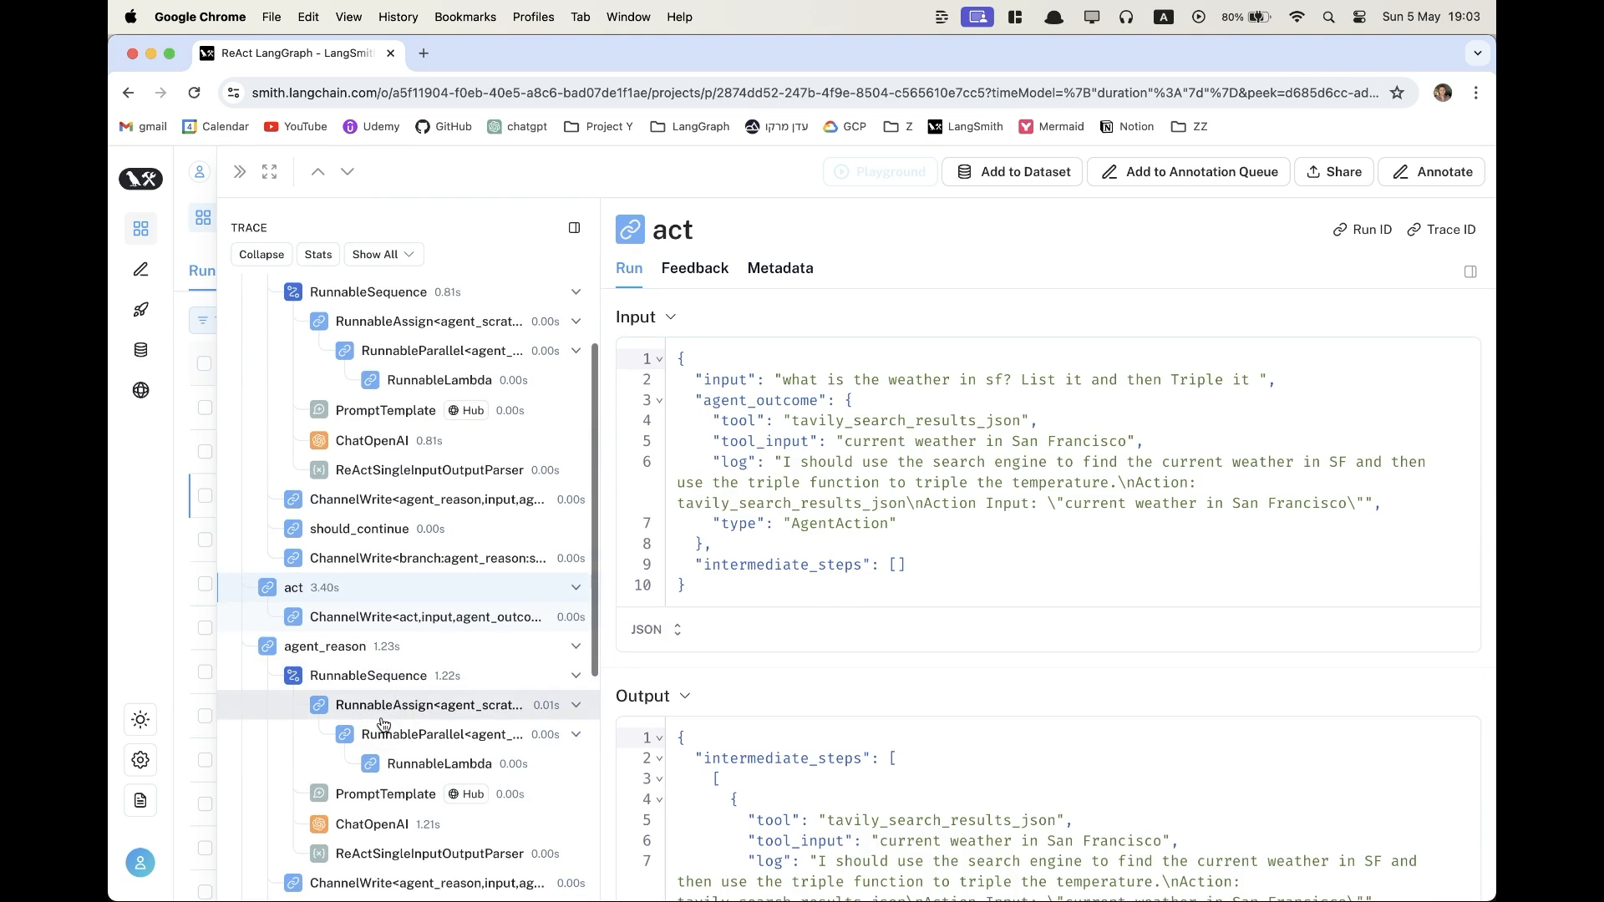
scroll(down, 3)
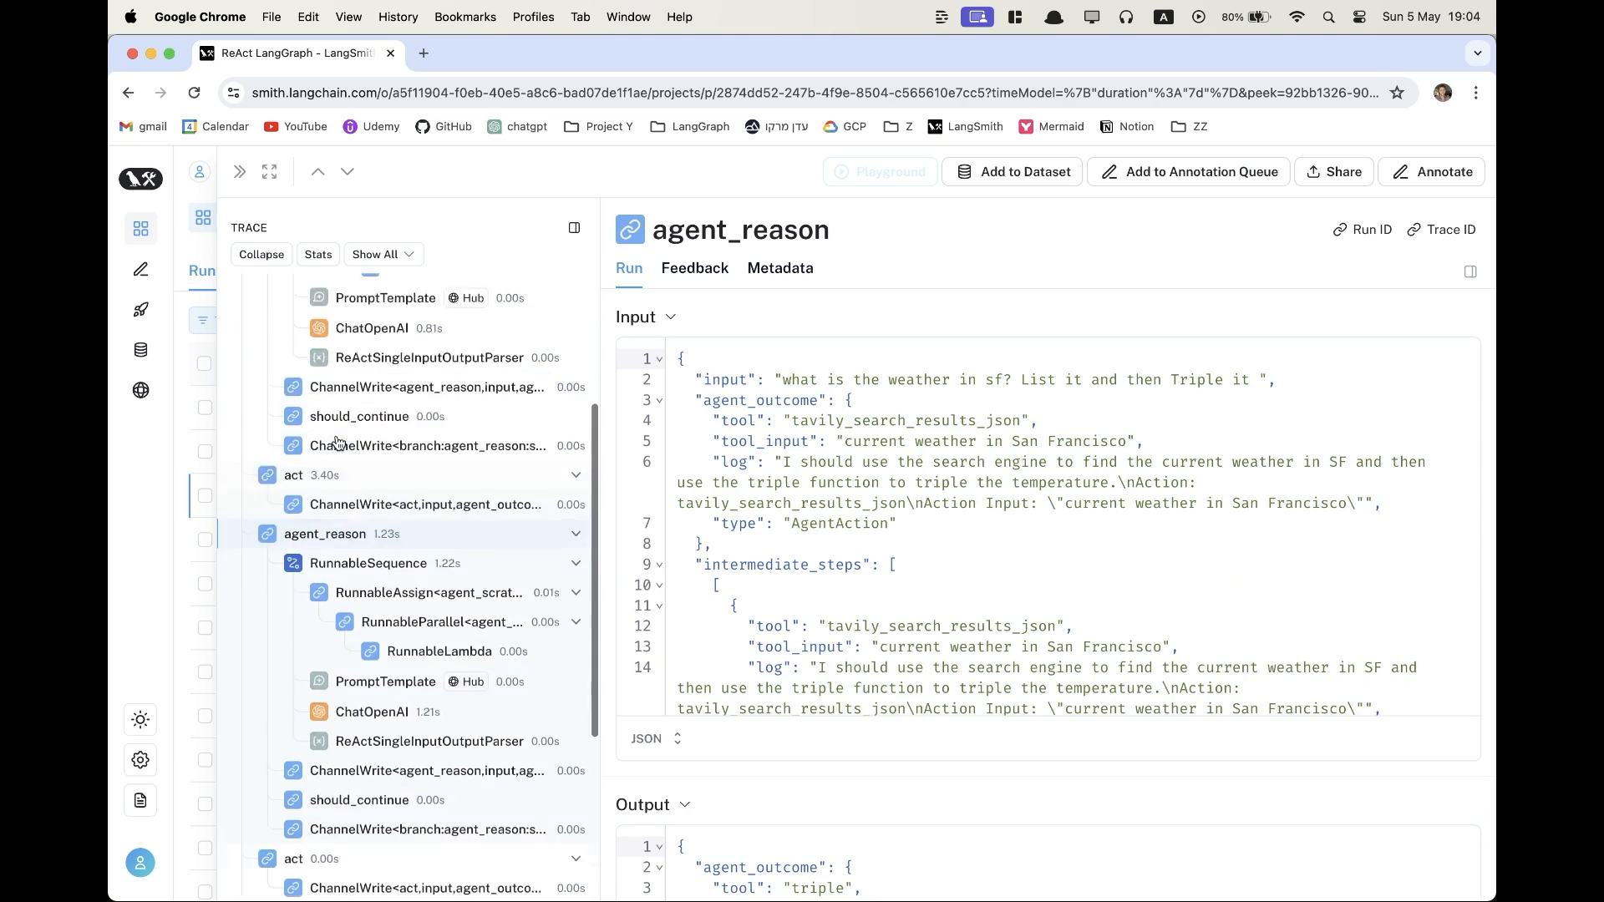
scroll(down, 3)
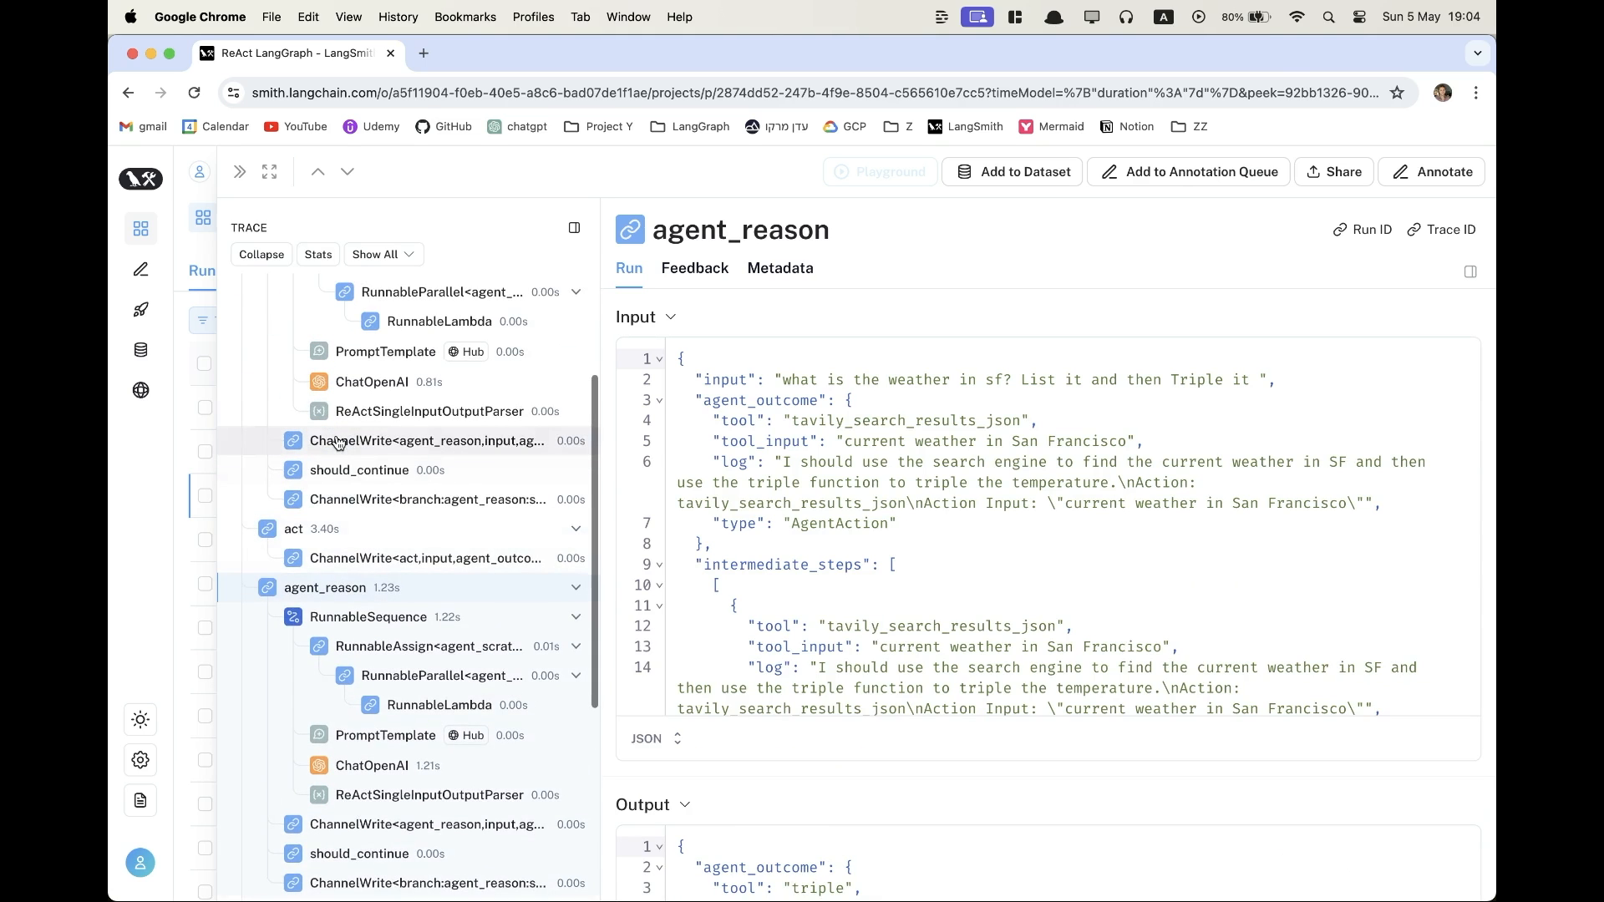
scroll(down, 3)
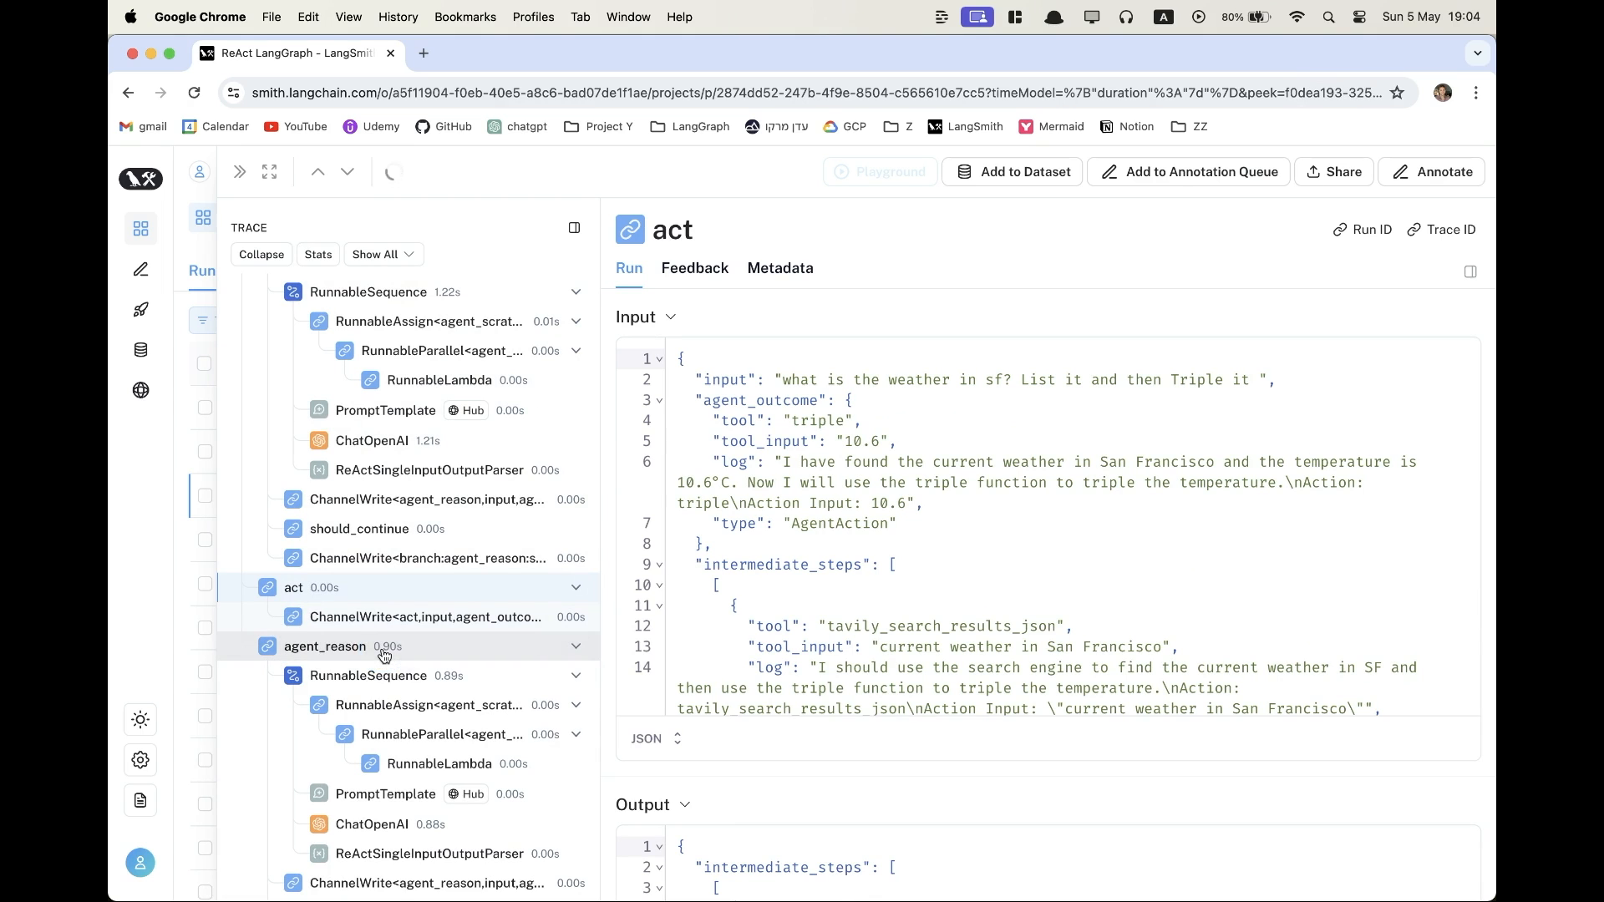
click(325, 615)
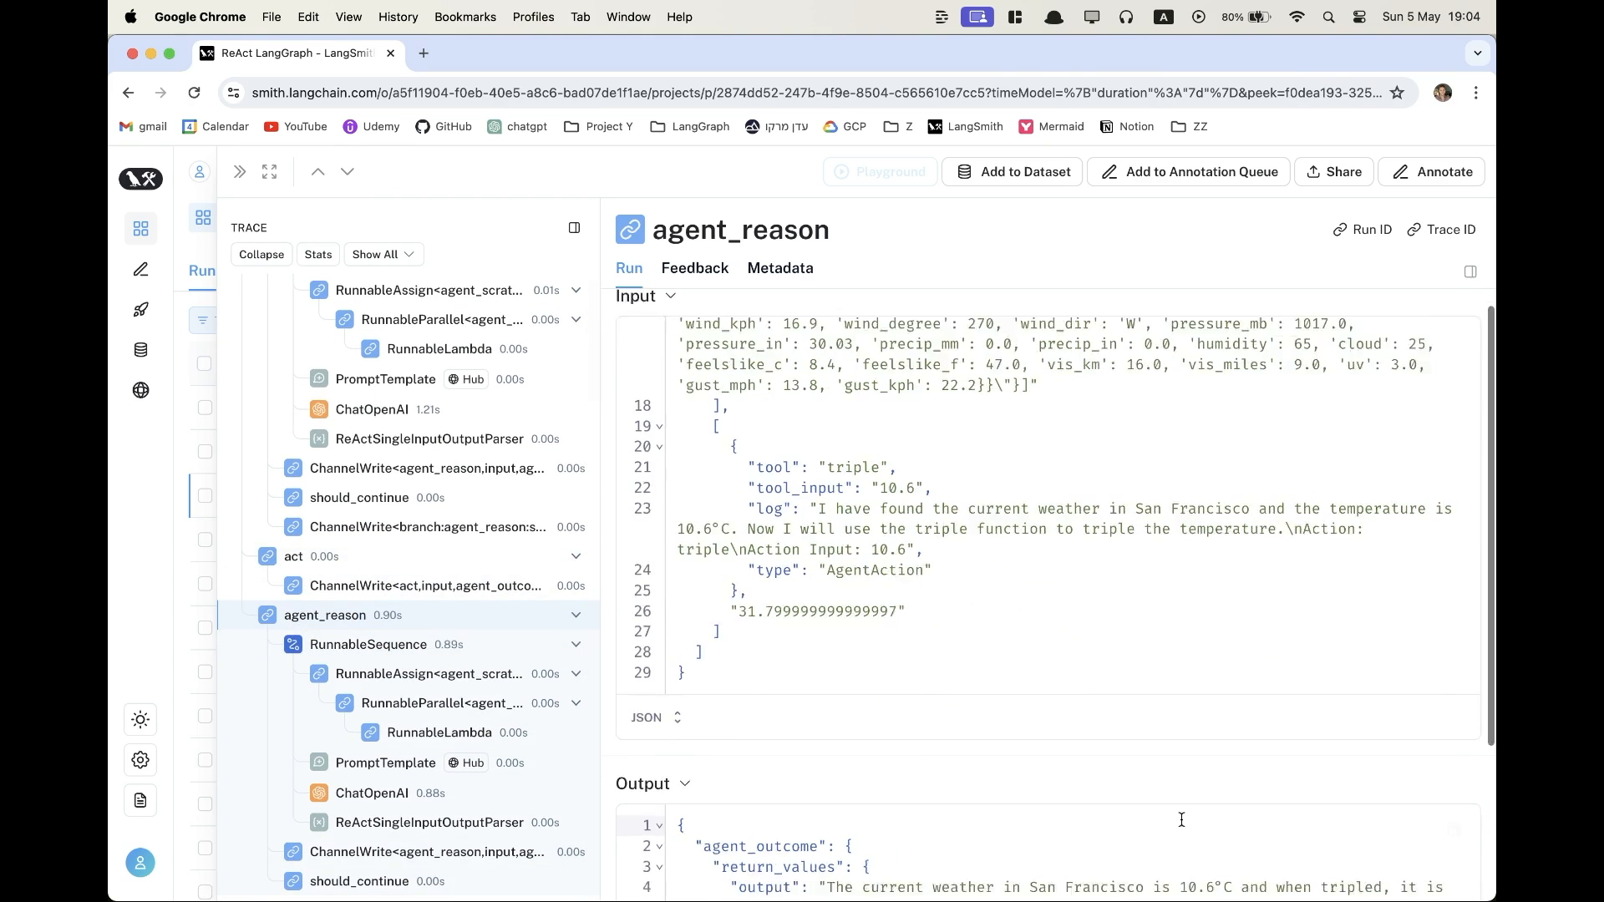